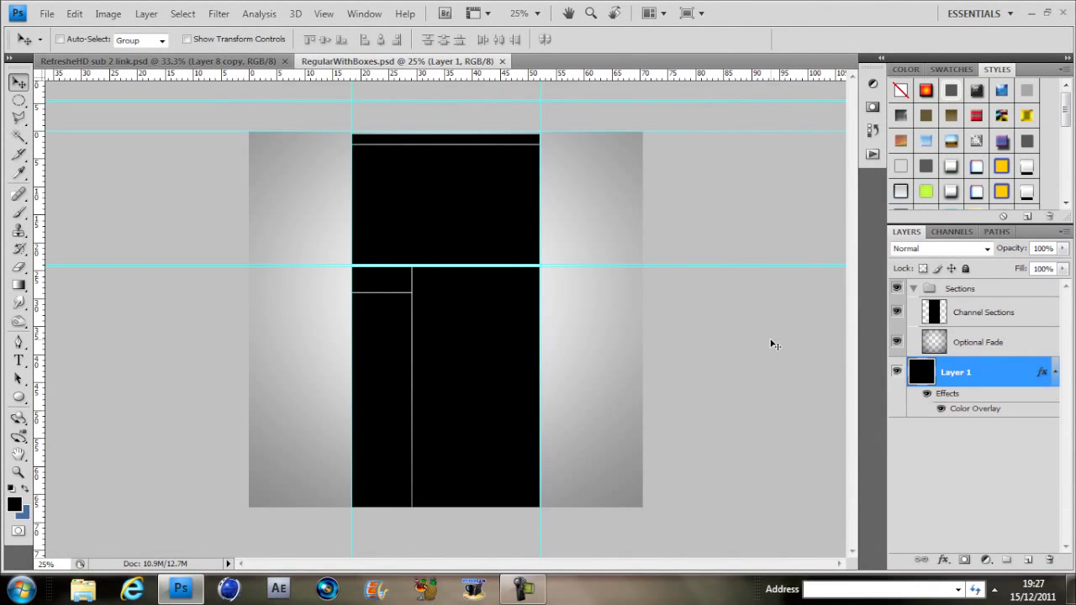
pyautogui.moveTo(834, 304)
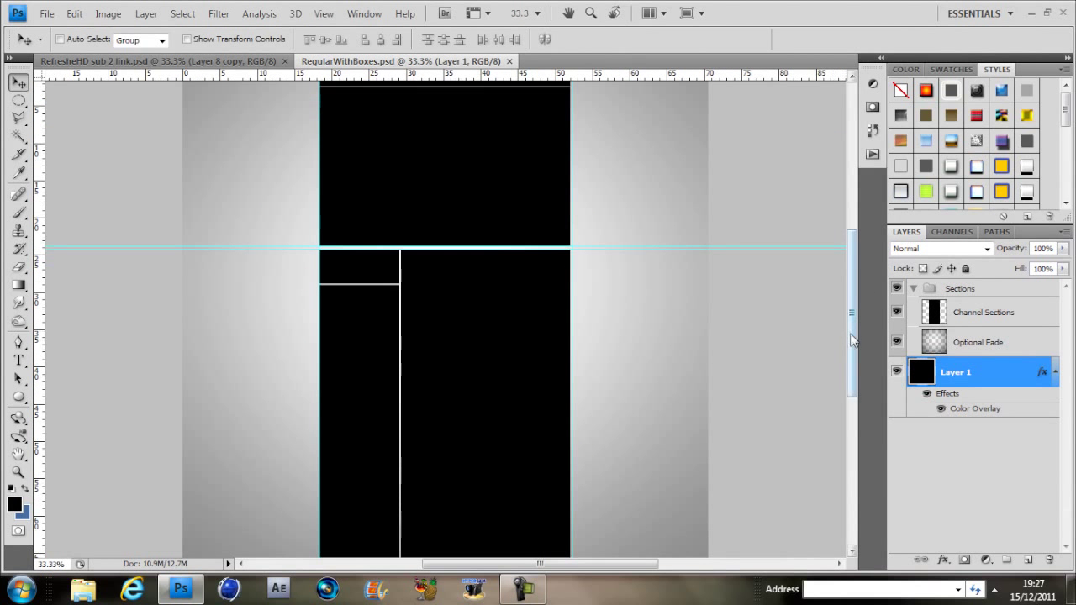
# Set Layer 1's Color Overlay to black so the whole canvas turns solid black.
pyautogui.scroll(-3)
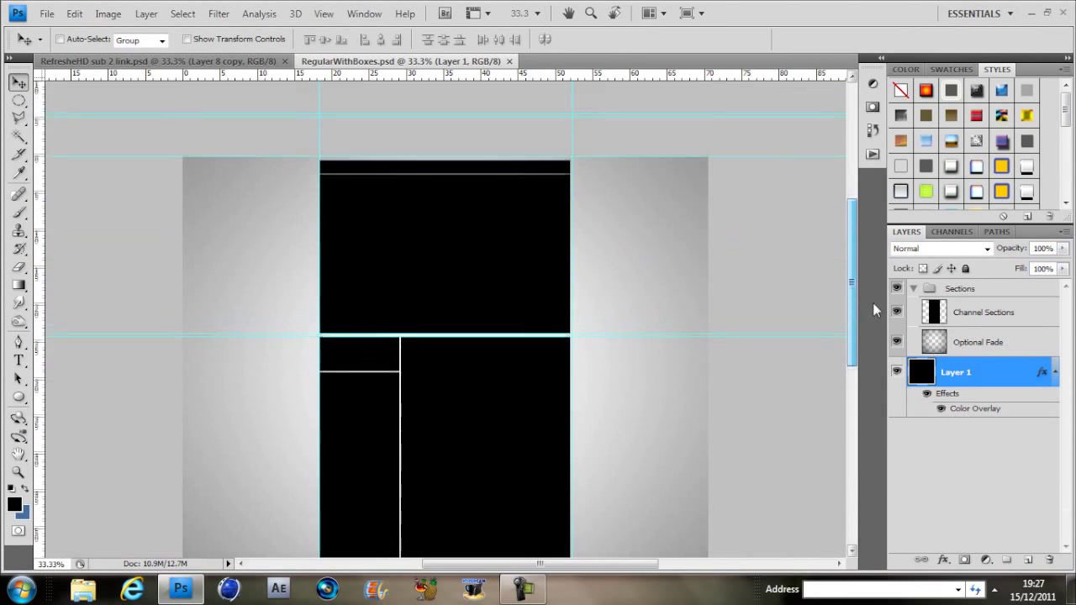
pyautogui.scroll(3)
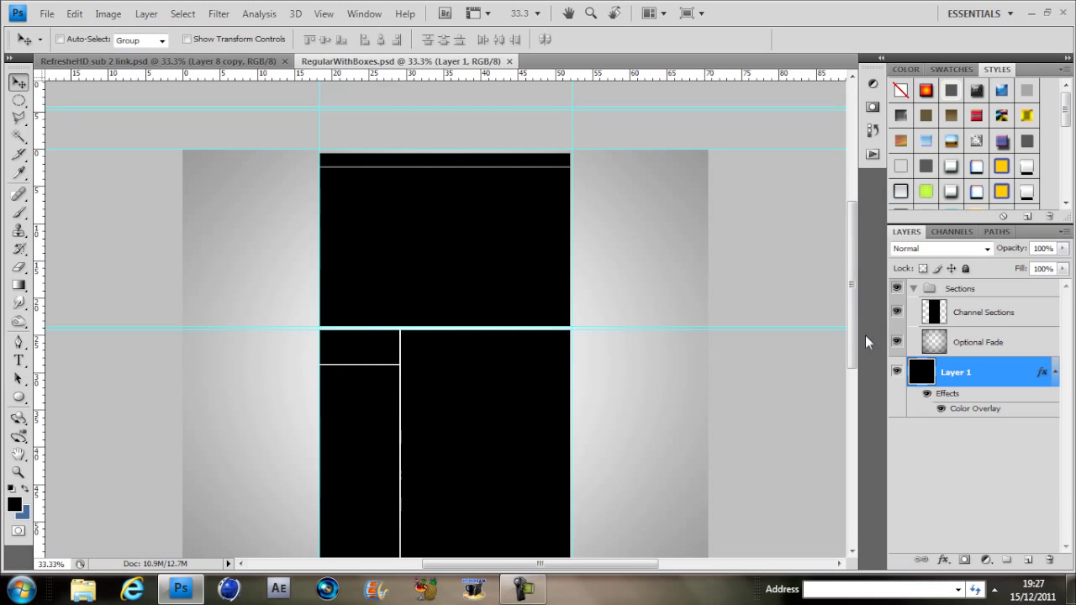
pyautogui.moveTo(336, 229)
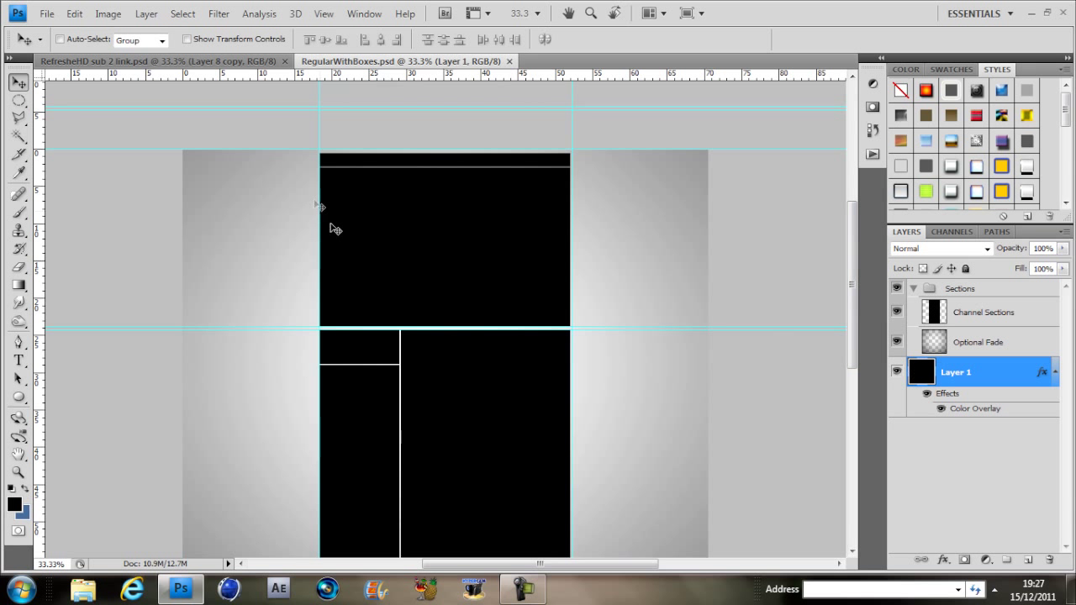
pyautogui.moveTo(496, 409)
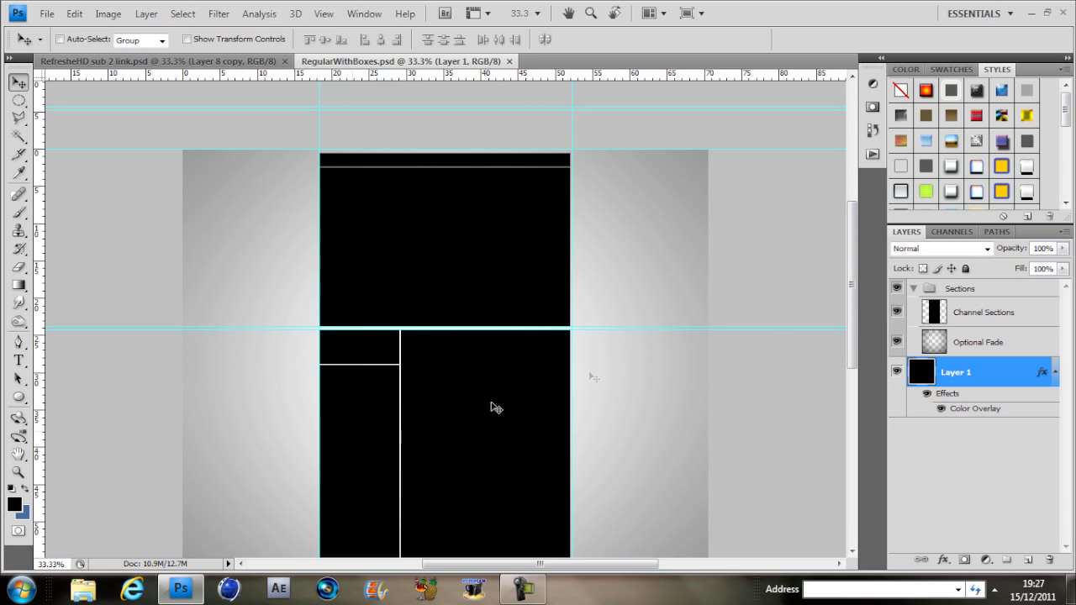
pyautogui.click(983, 311)
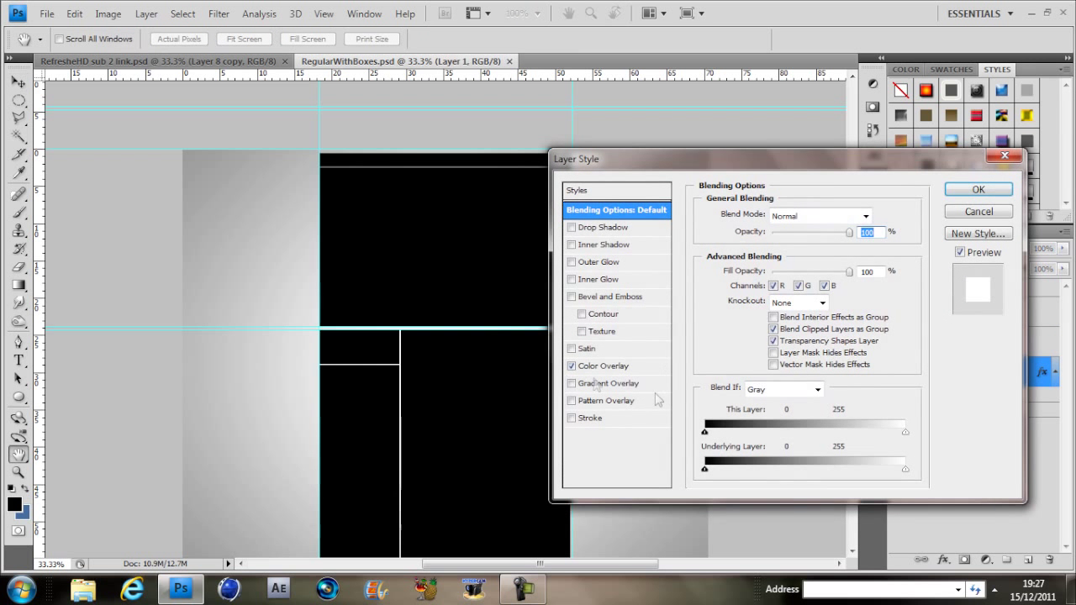
pyautogui.moveTo(656, 332)
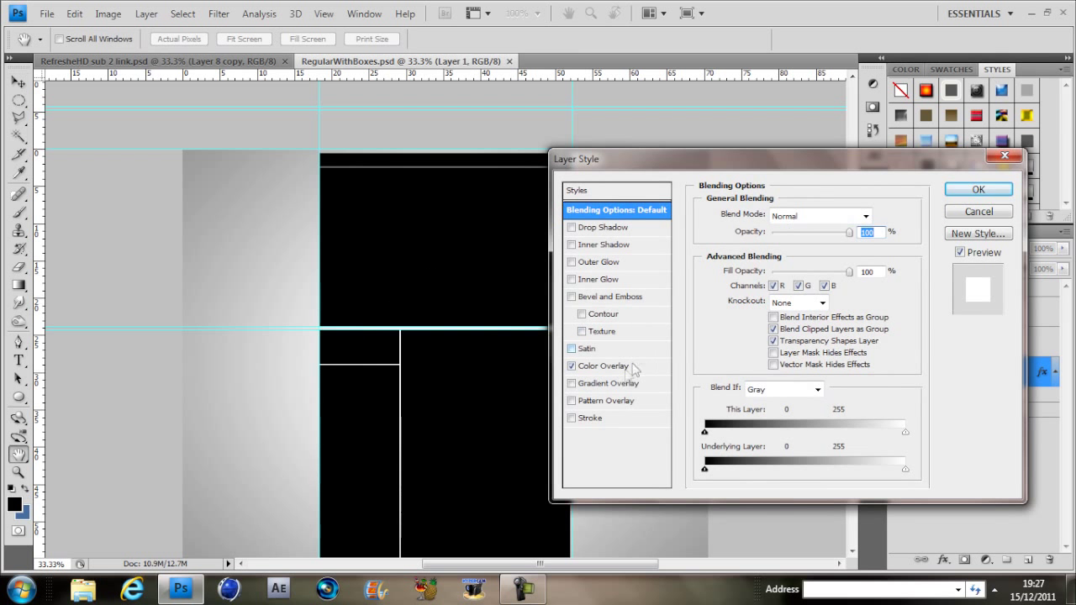
pyautogui.click(602, 367)
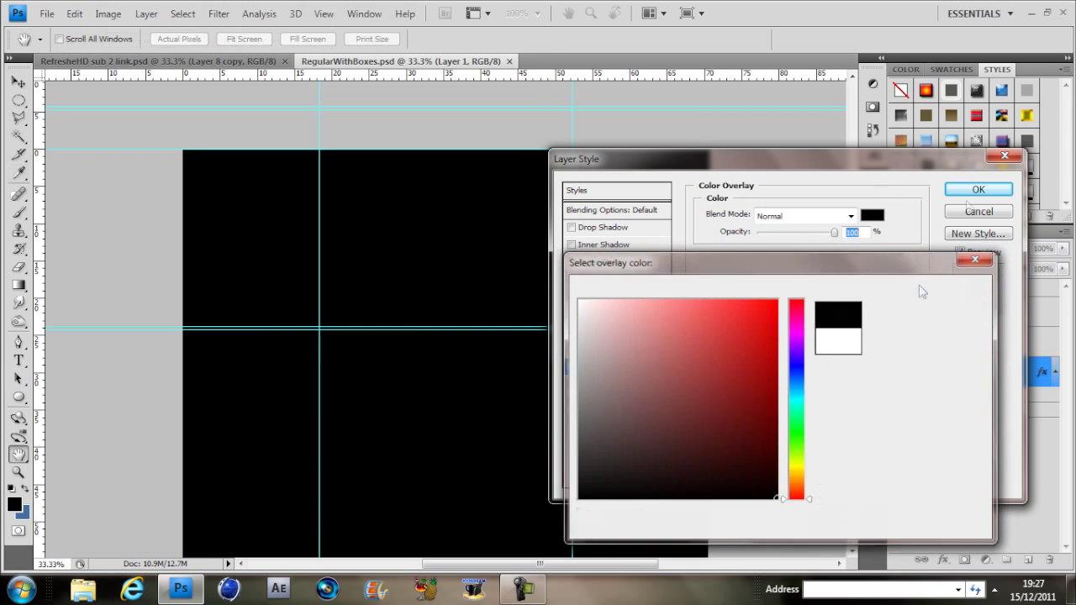
pyautogui.click(978, 188)
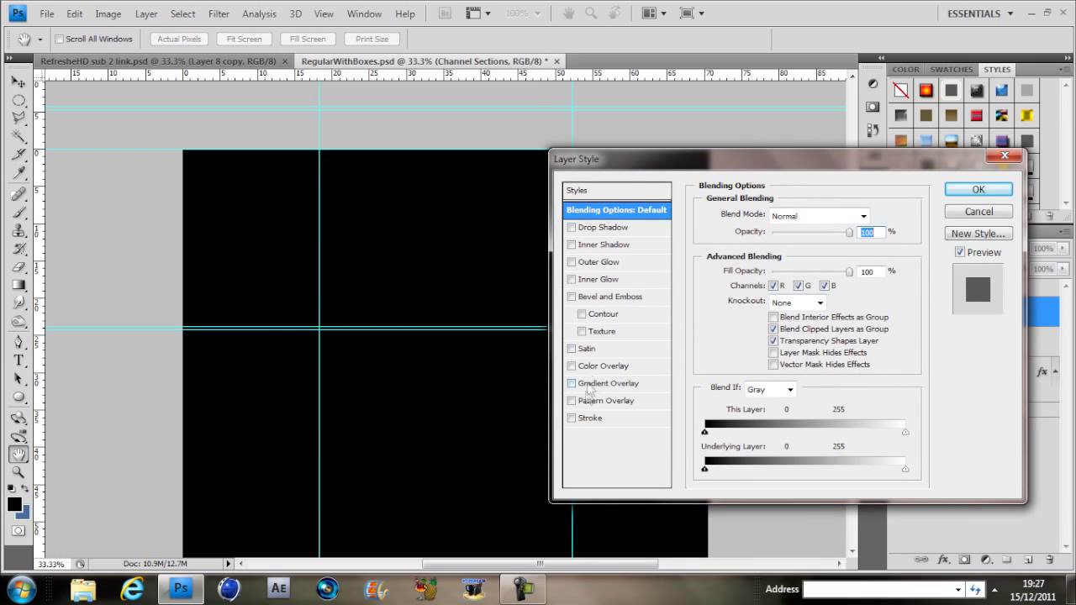
# Enable a Stroke on Channel Sections with a bright light-blue colour (#00ccff).
pyautogui.click(572, 417)
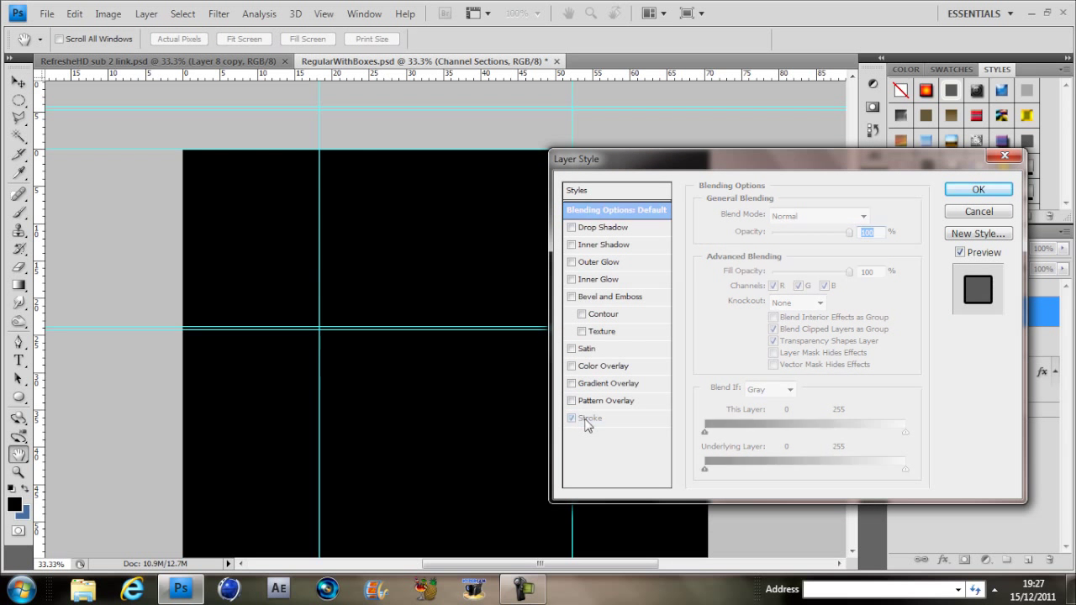
pyautogui.click(592, 417)
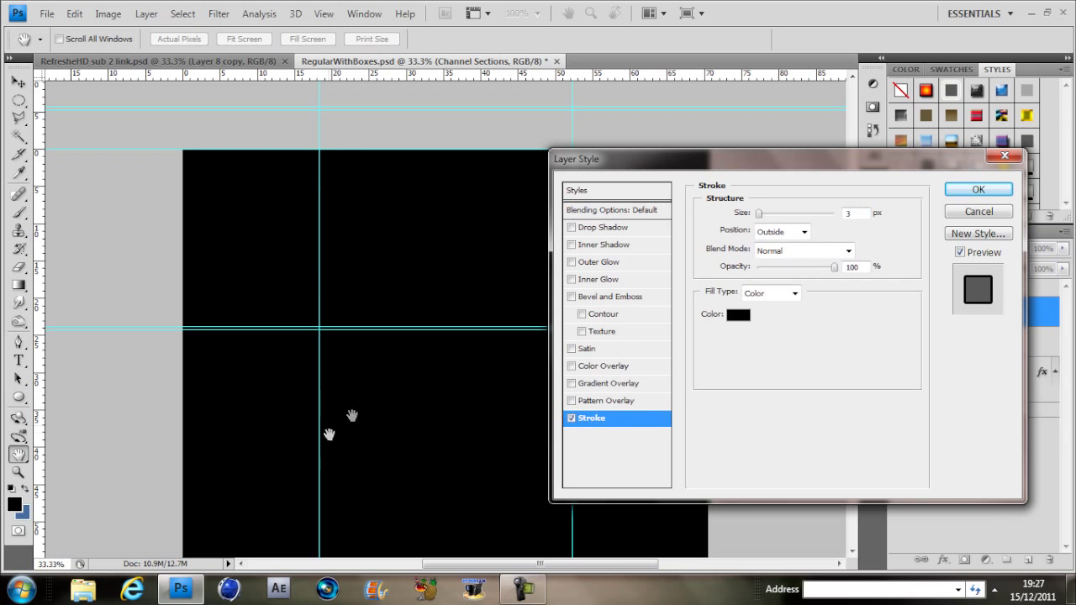
pyautogui.click(736, 314)
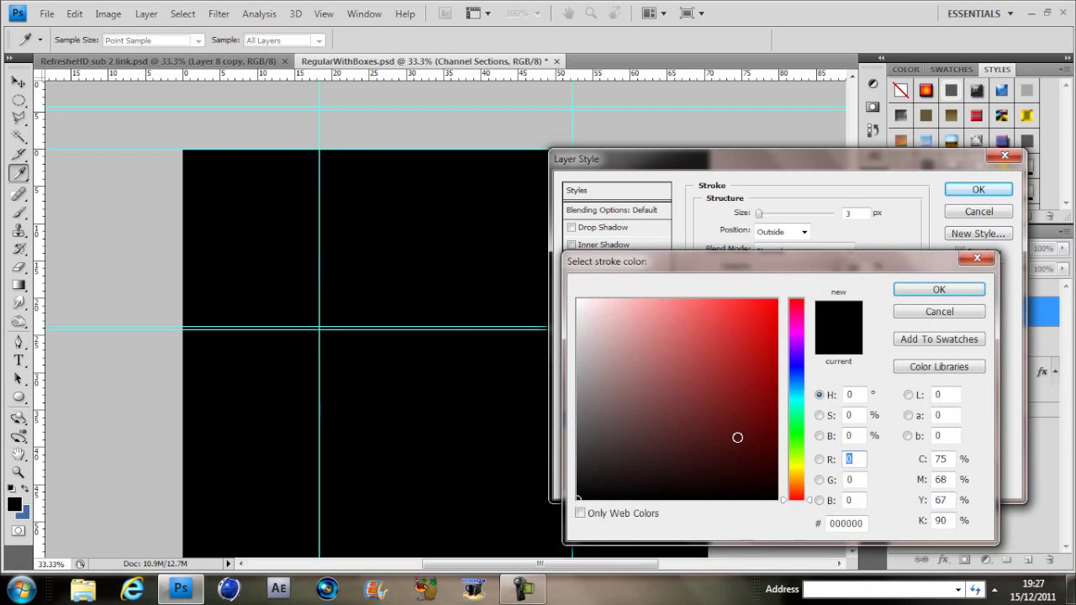
pyautogui.click(731, 296)
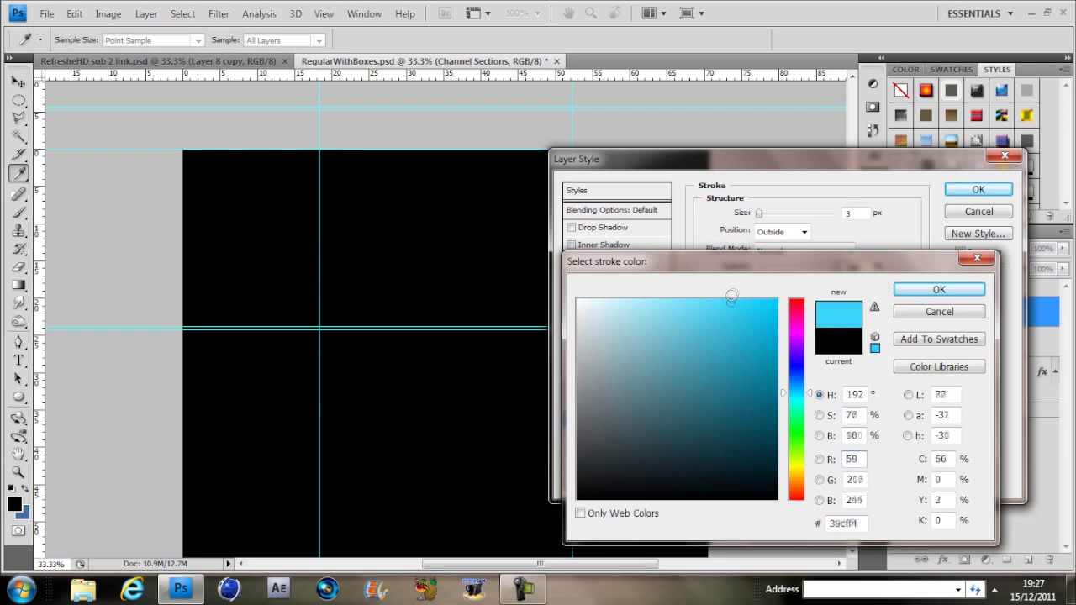
pyautogui.moveTo(731, 296); pyautogui.dragTo(709, 296)
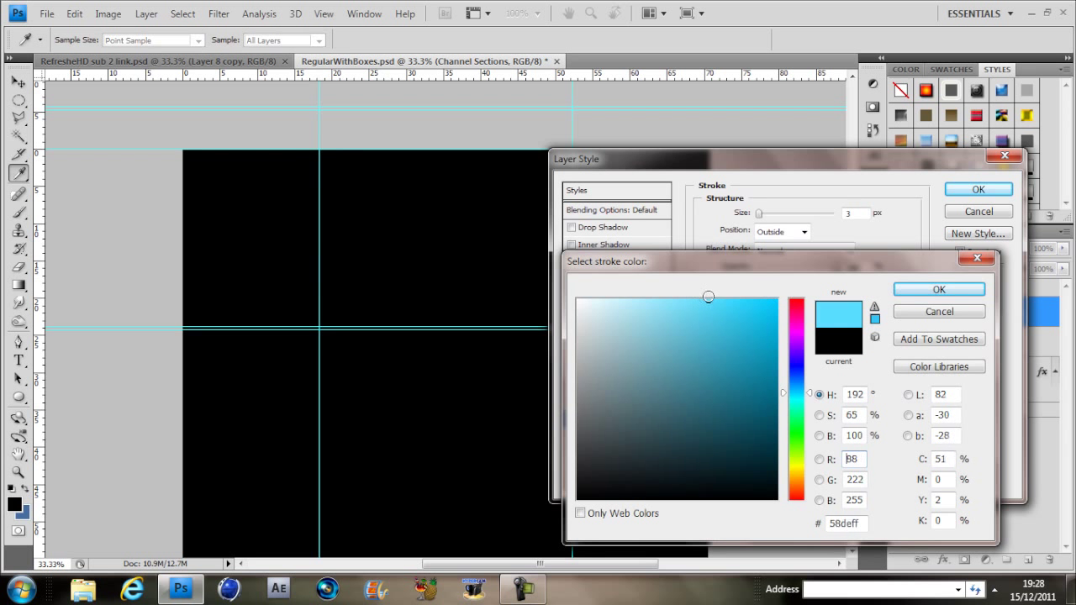
pyautogui.click(773, 299)
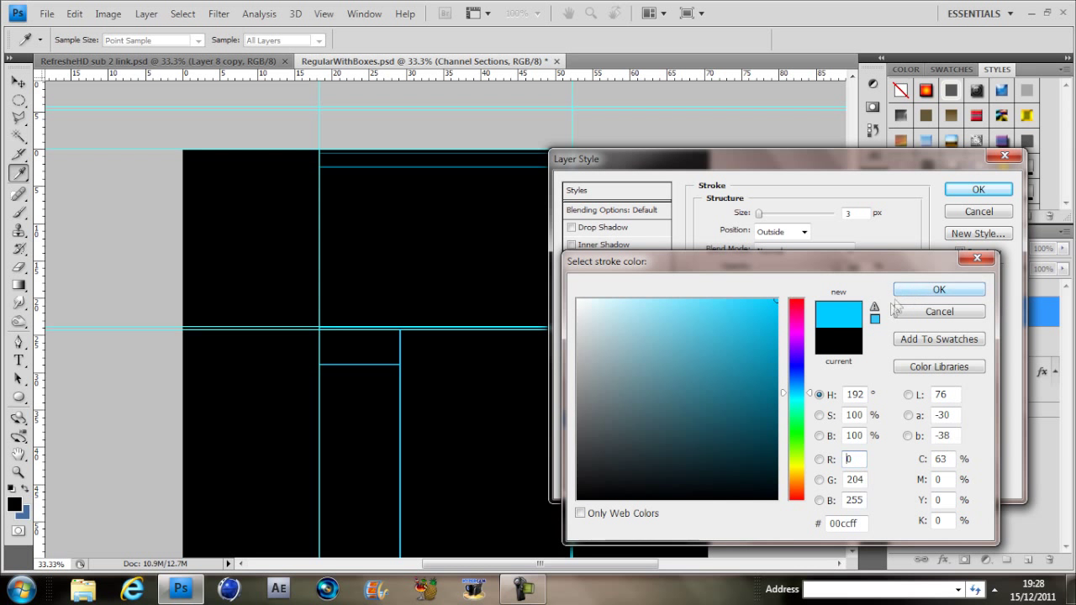
pyautogui.click(937, 289)
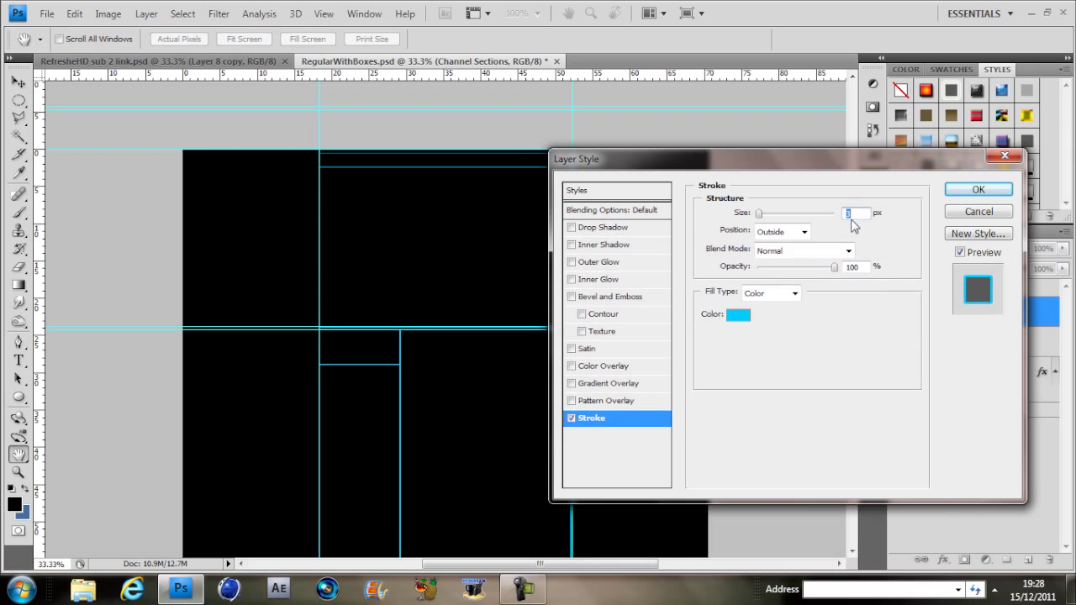
pyautogui.moveTo(854, 212)
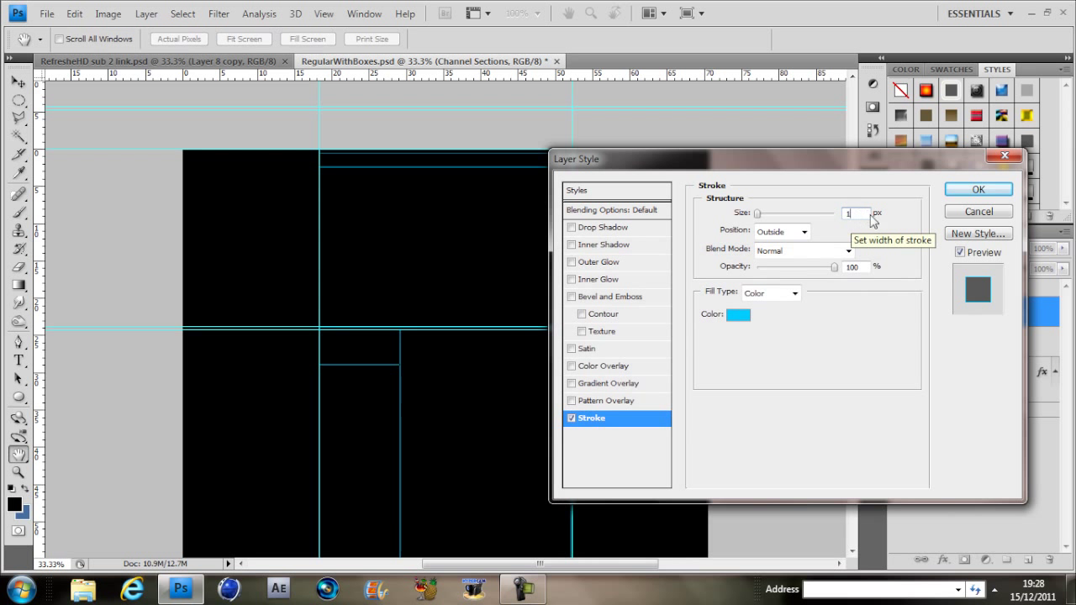
# Set the stroke to 1 px, Position Inside, 100% opacity and apply it.
pyautogui.click(803, 232)
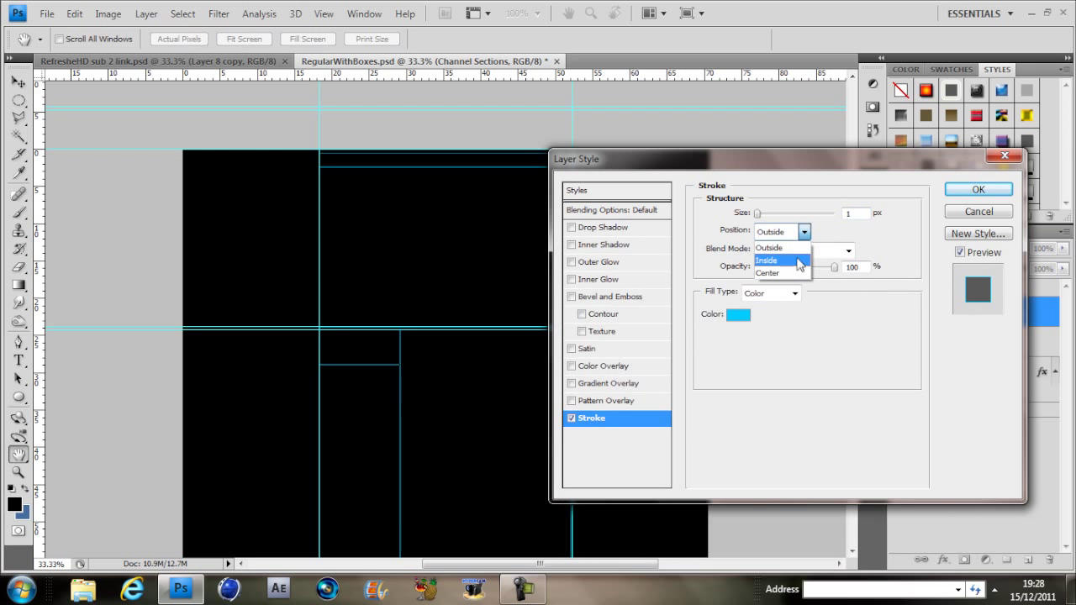
pyautogui.click(767, 259)
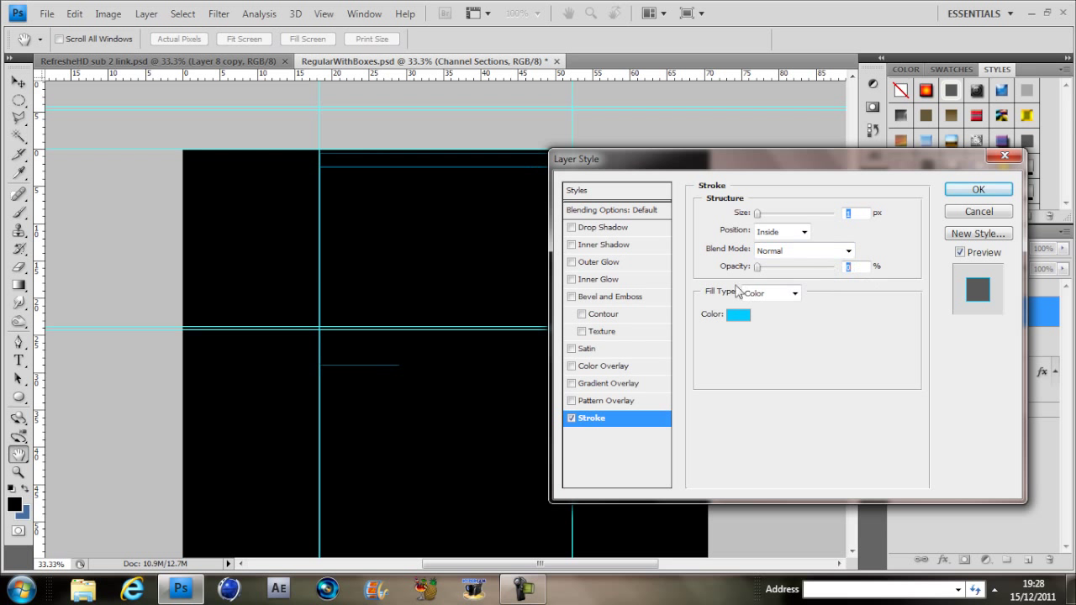
pyautogui.tripleClick(853, 265)
pyautogui.write('100')
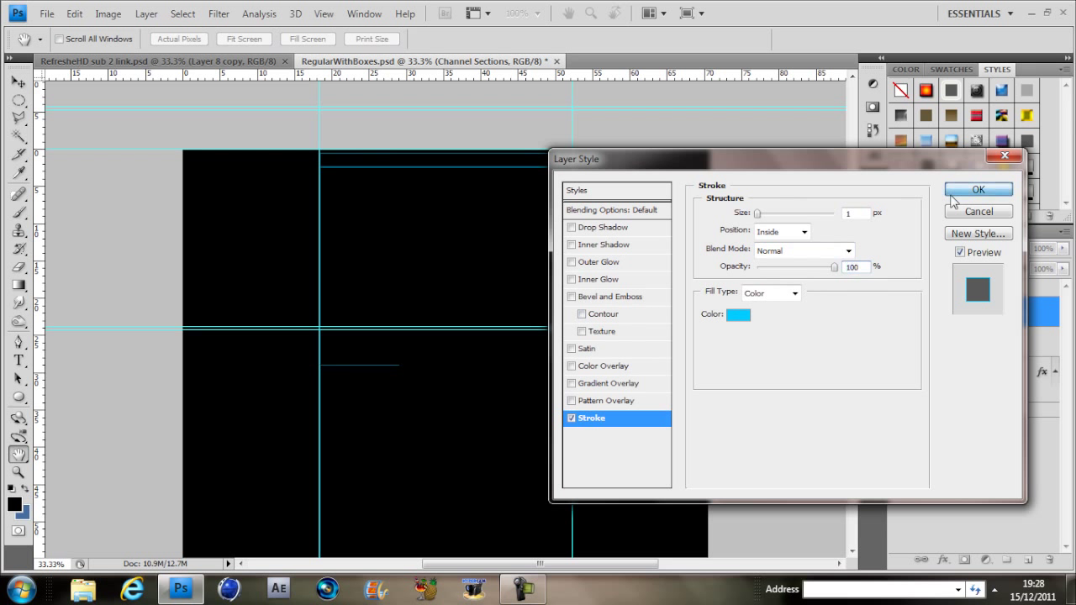
pyautogui.click(978, 188)
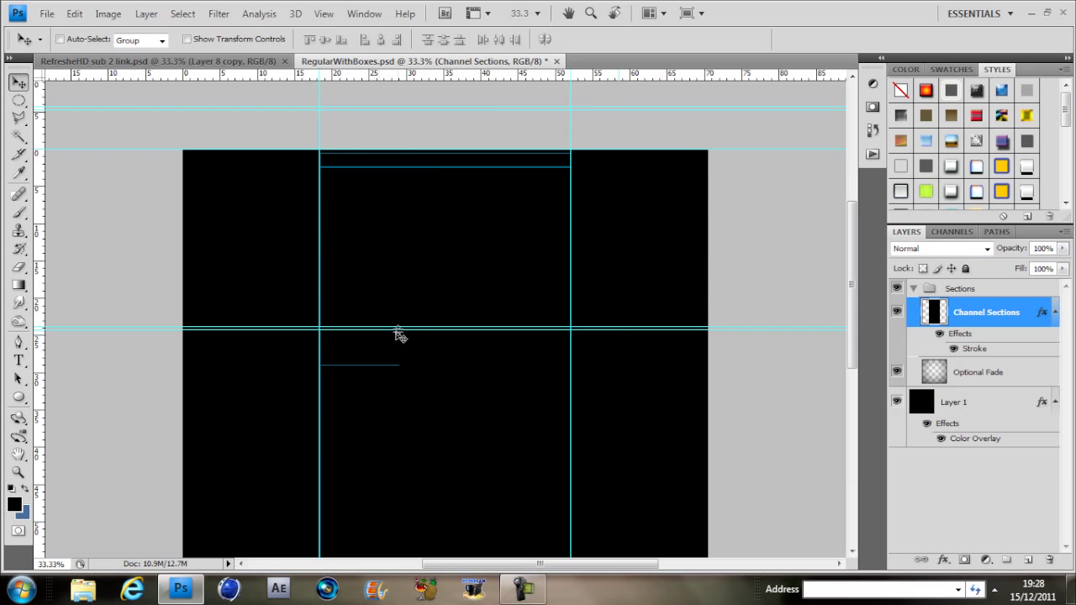
pyautogui.moveTo(507, 279)
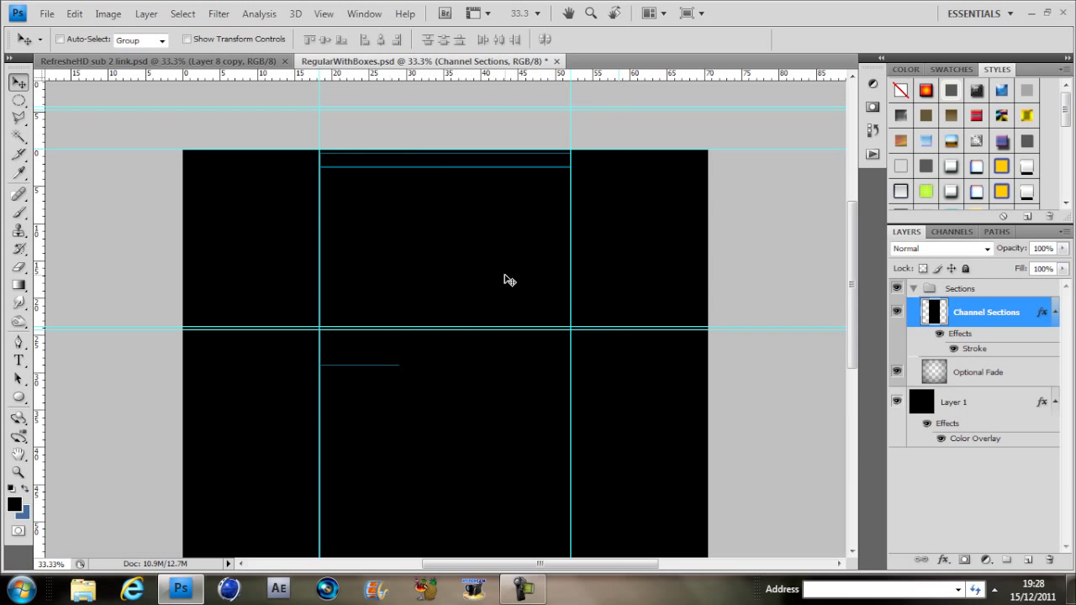
pyautogui.moveTo(255, 263)
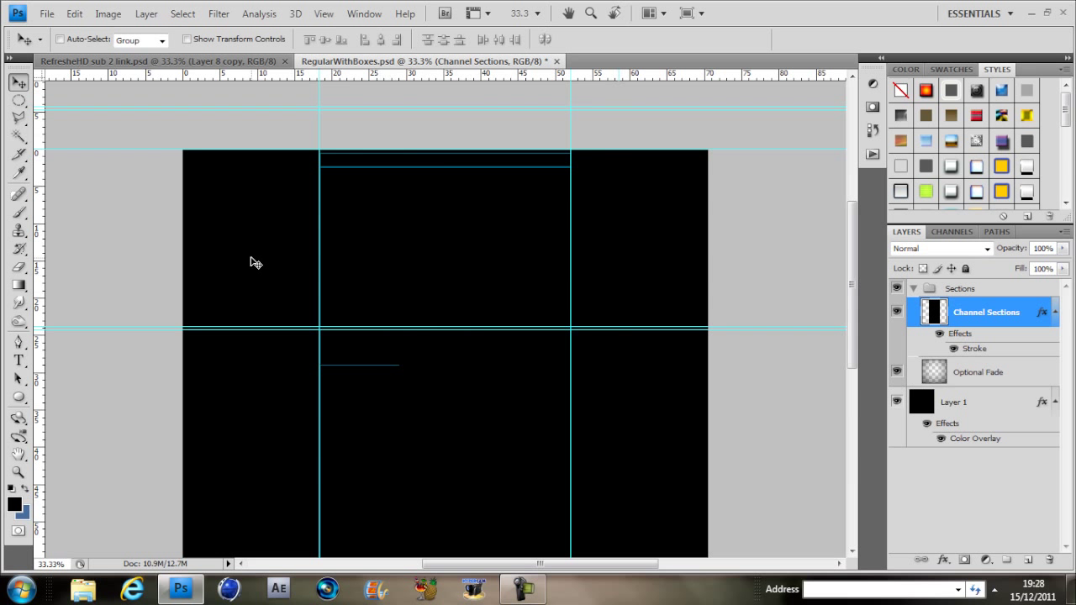
# Switch to the Brush tool ready to paint on a new layer.
pyautogui.click(18, 212)
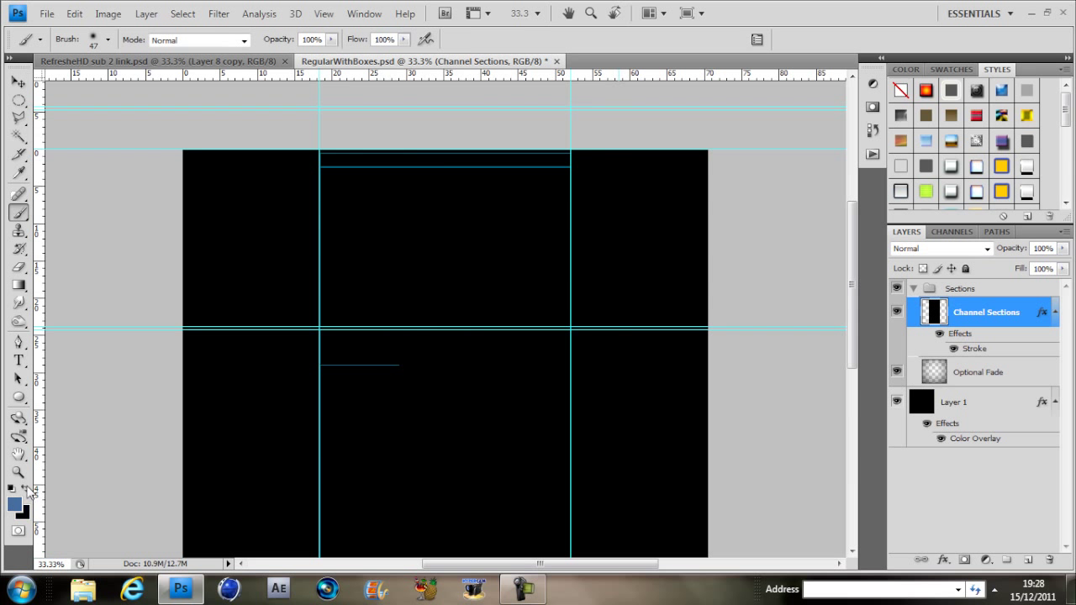
pyautogui.moveTo(394, 371)
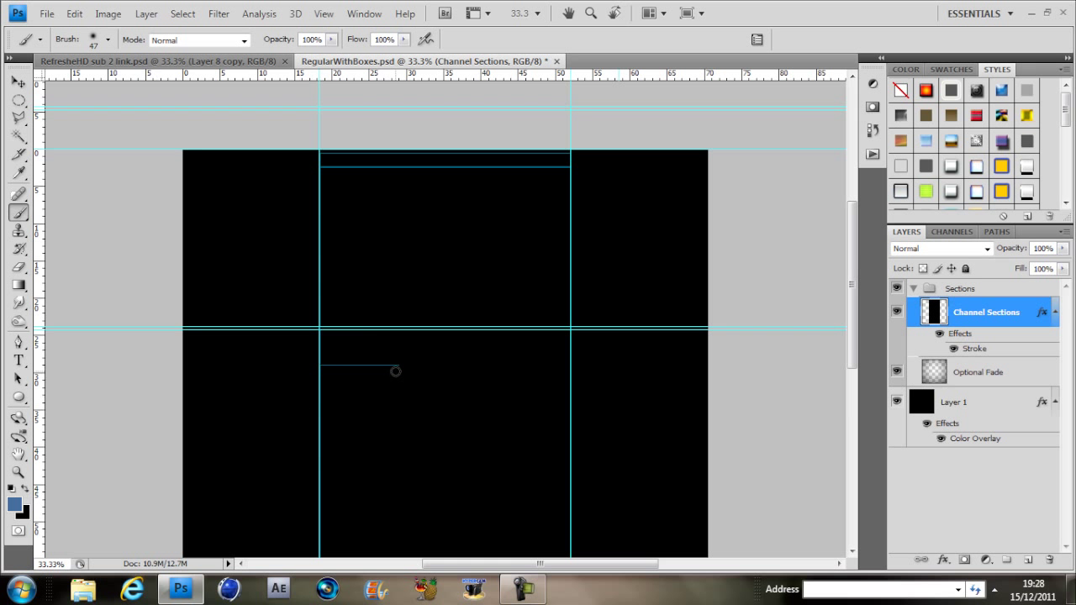
pyautogui.moveTo(400, 376)
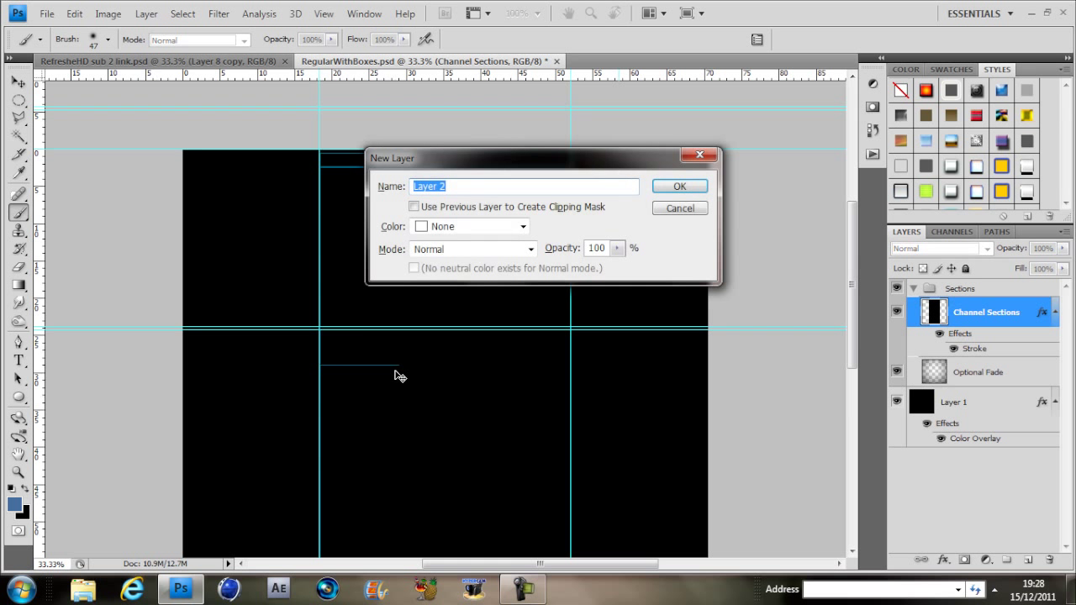
# Create Layer 2 with thin light lines, duplicate it and reposition the copy in the middle section.
pyautogui.click(679, 185)
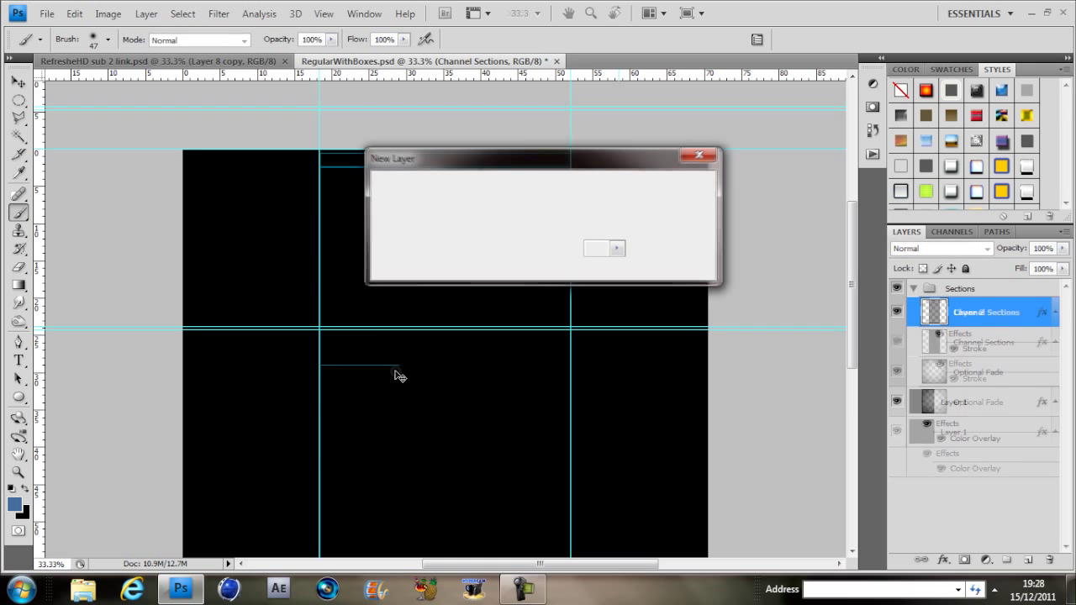
pyautogui.click(617, 247)
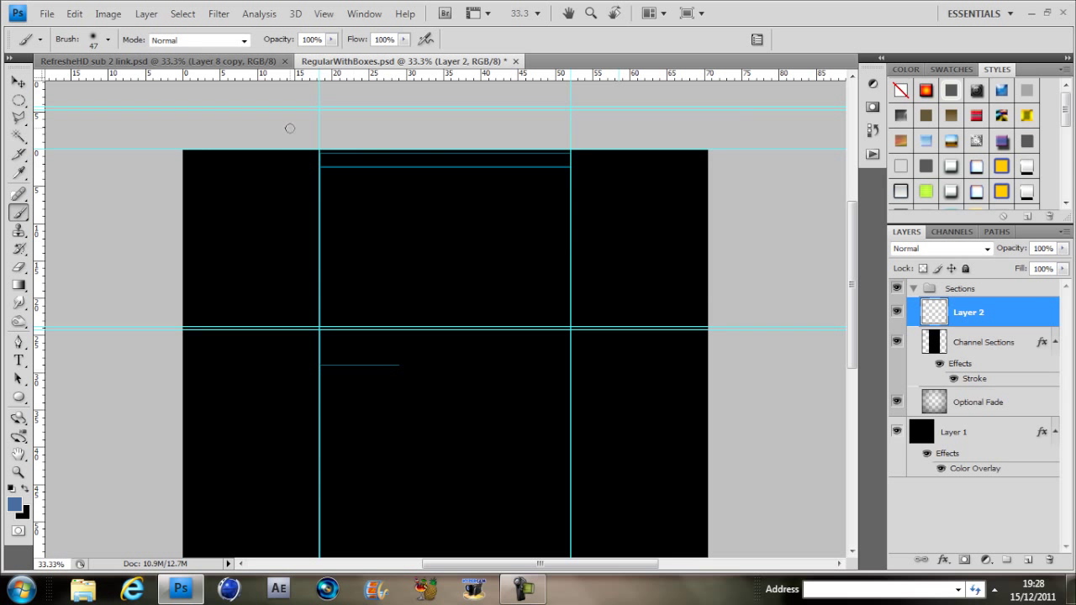
pyautogui.click(101, 38)
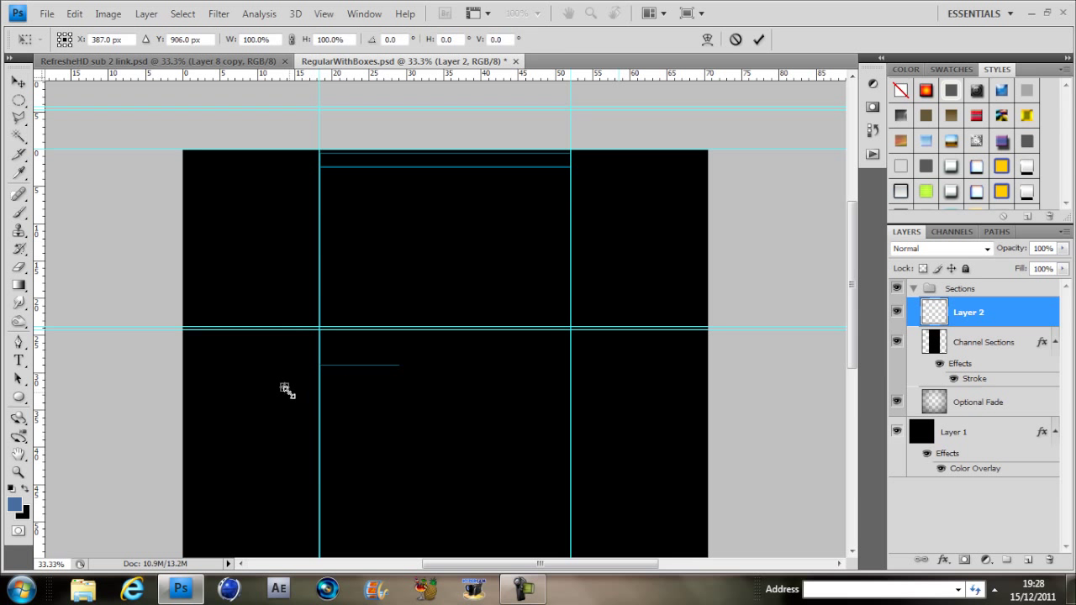
pyautogui.moveTo(289, 386)
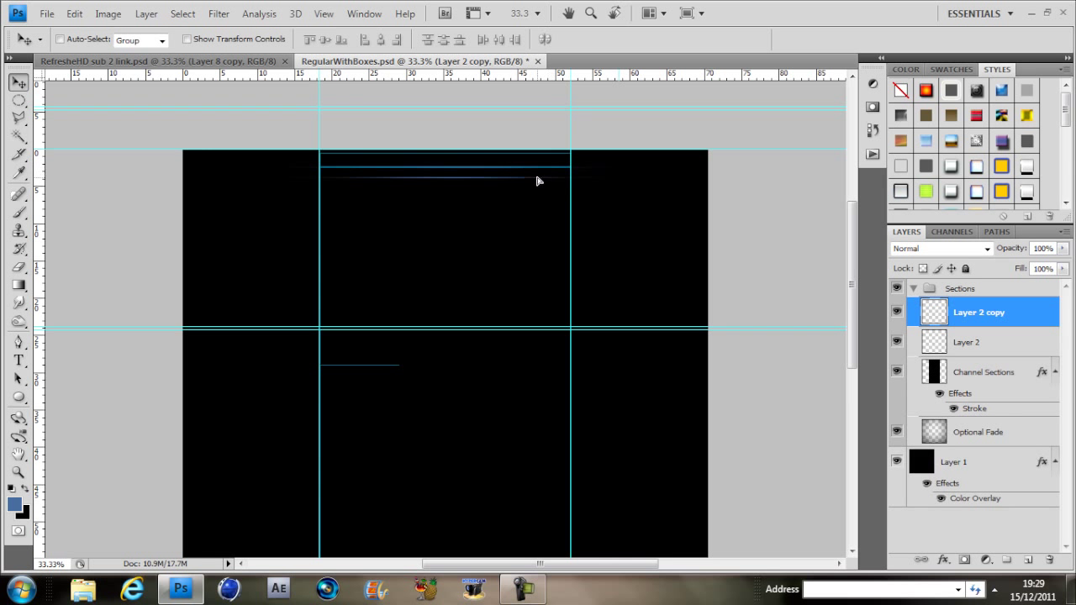
pyautogui.moveTo(537, 176); pyautogui.dragTo(527, 315)
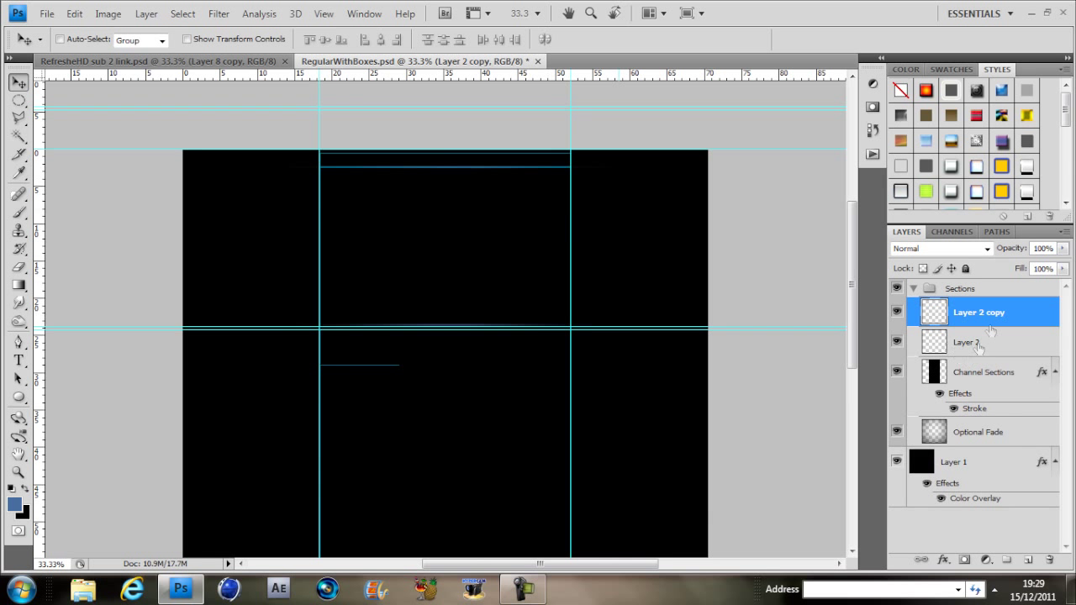
# Give Layer 2 an Inner Glow and Outer Glow in light blue (00c6ff).
pyautogui.doubleClick(978, 311)
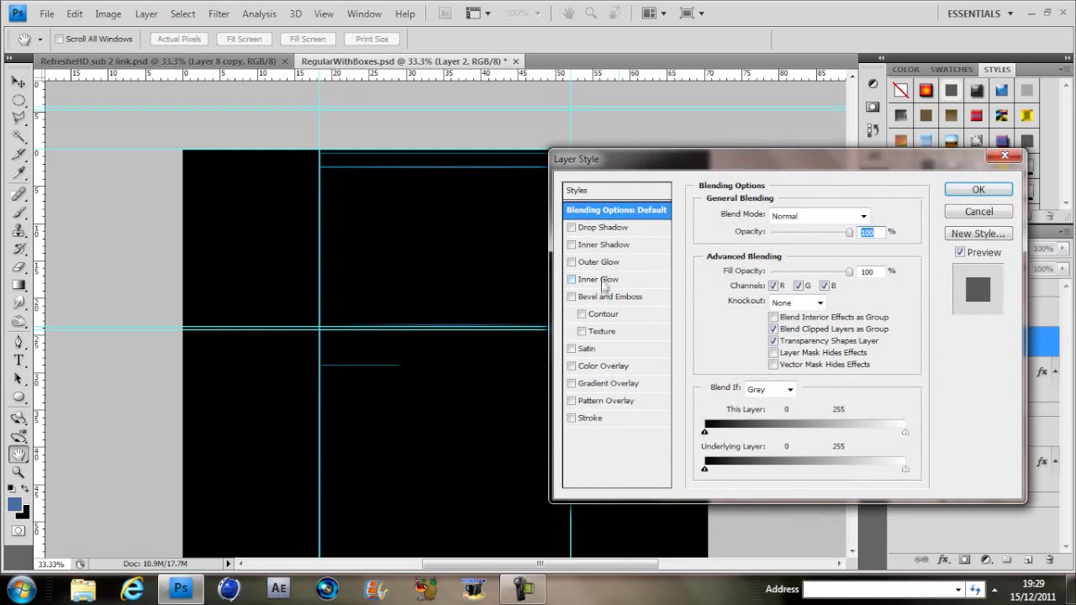
pyautogui.click(572, 262)
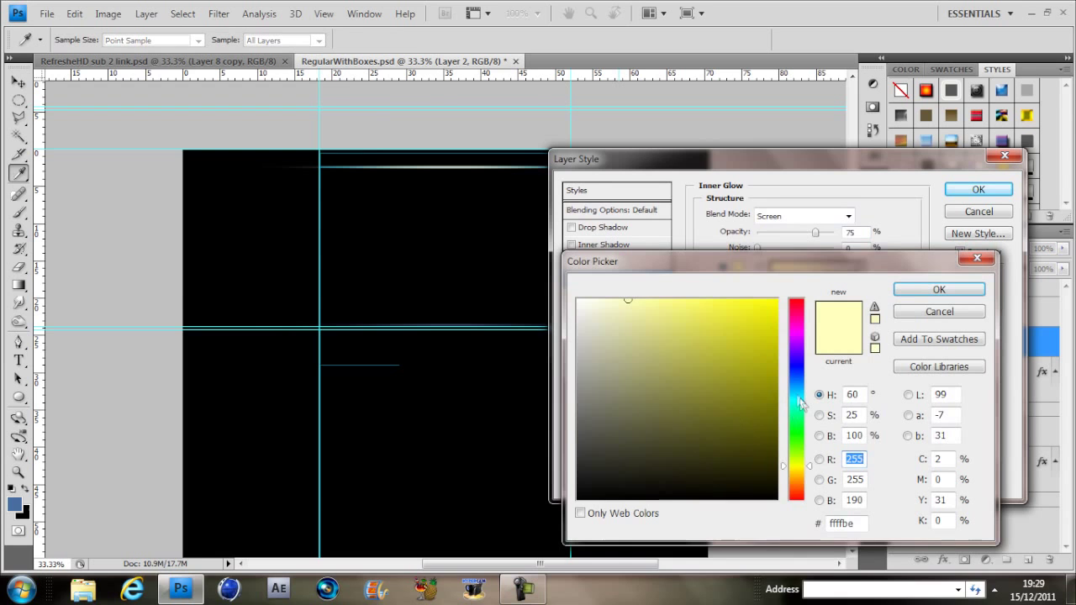
pyautogui.click(938, 289)
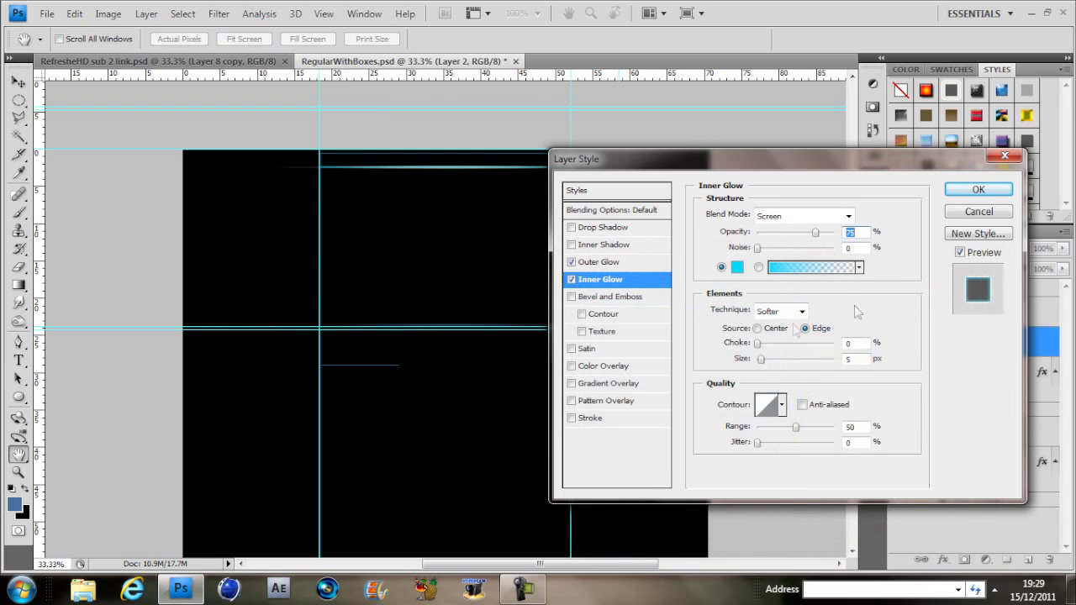
pyautogui.click(601, 262)
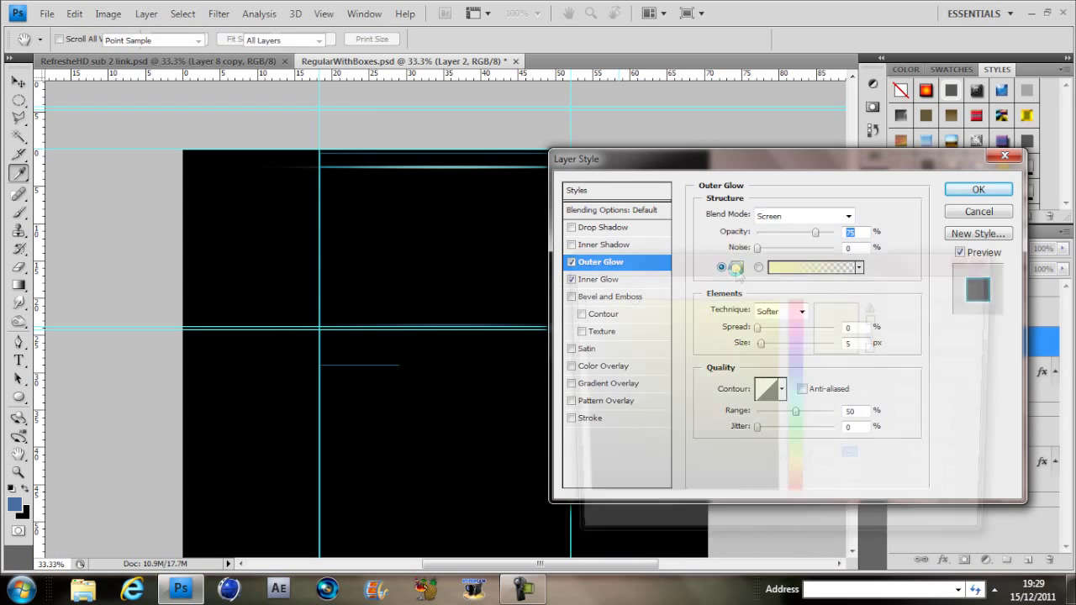
pyautogui.click(810, 268)
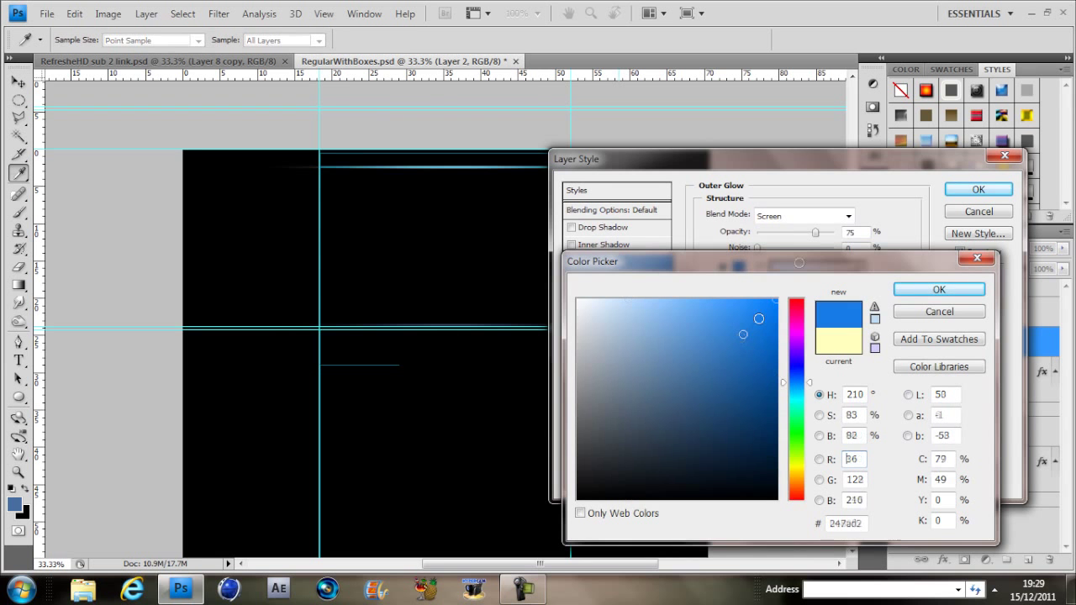
pyautogui.click(760, 301)
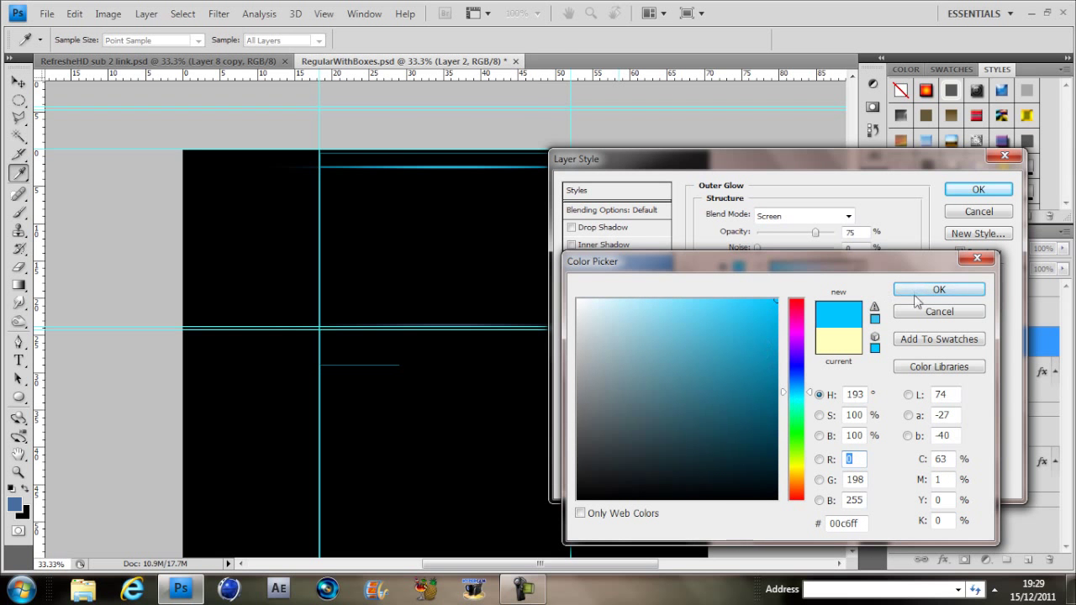
pyautogui.click(938, 290)
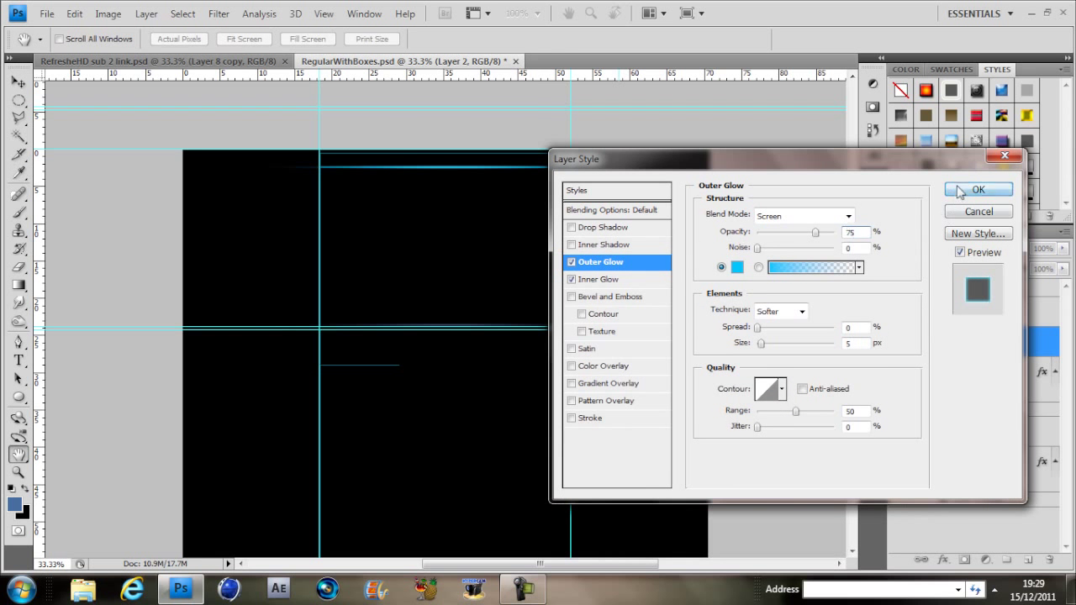
pyautogui.click(978, 188)
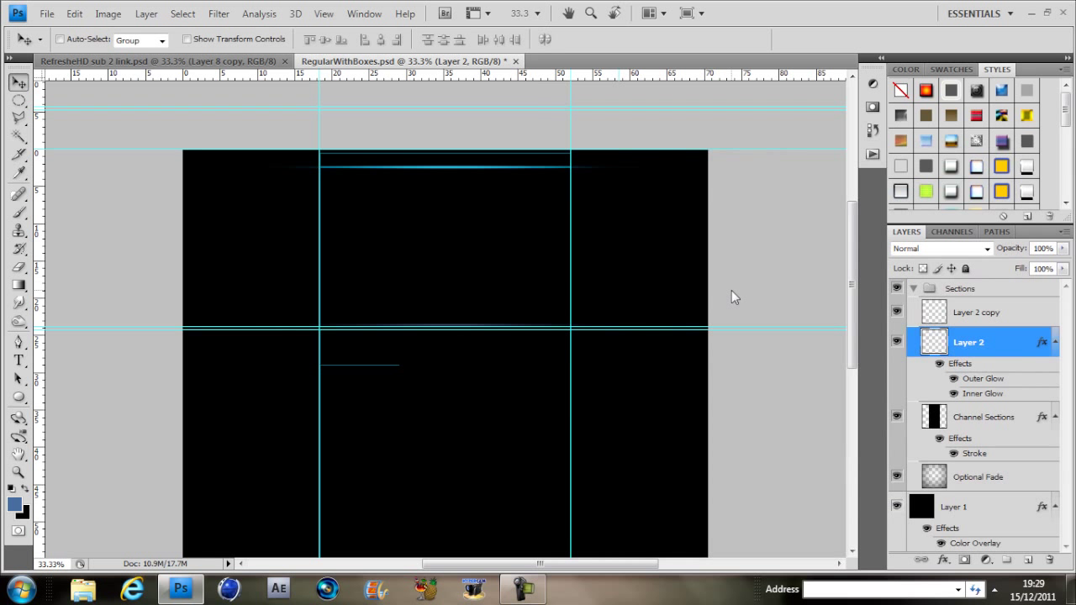
pyautogui.moveTo(951, 311)
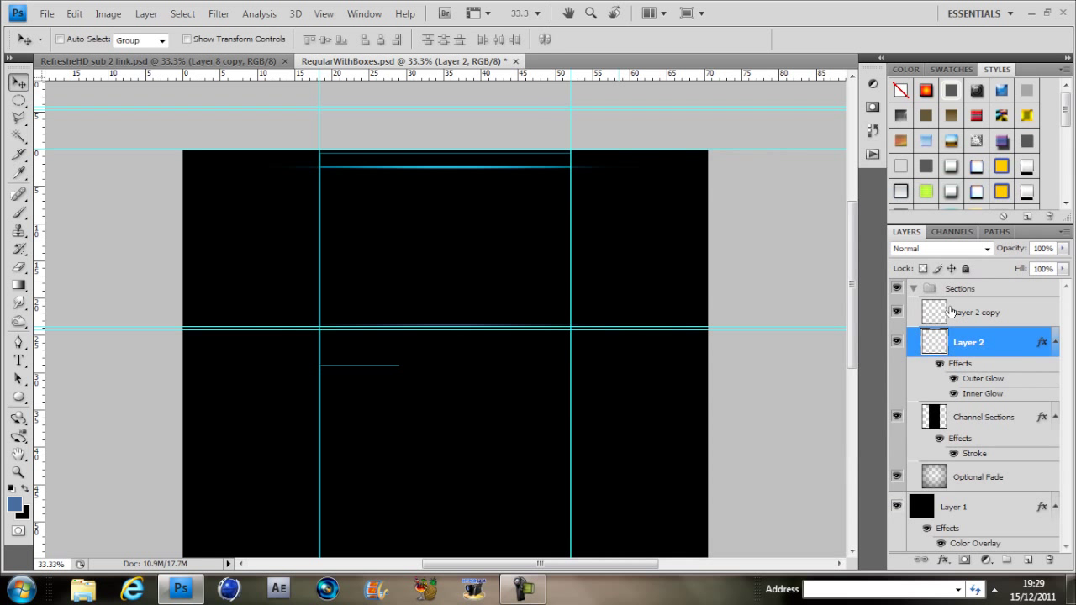
pyautogui.moveTo(978, 284)
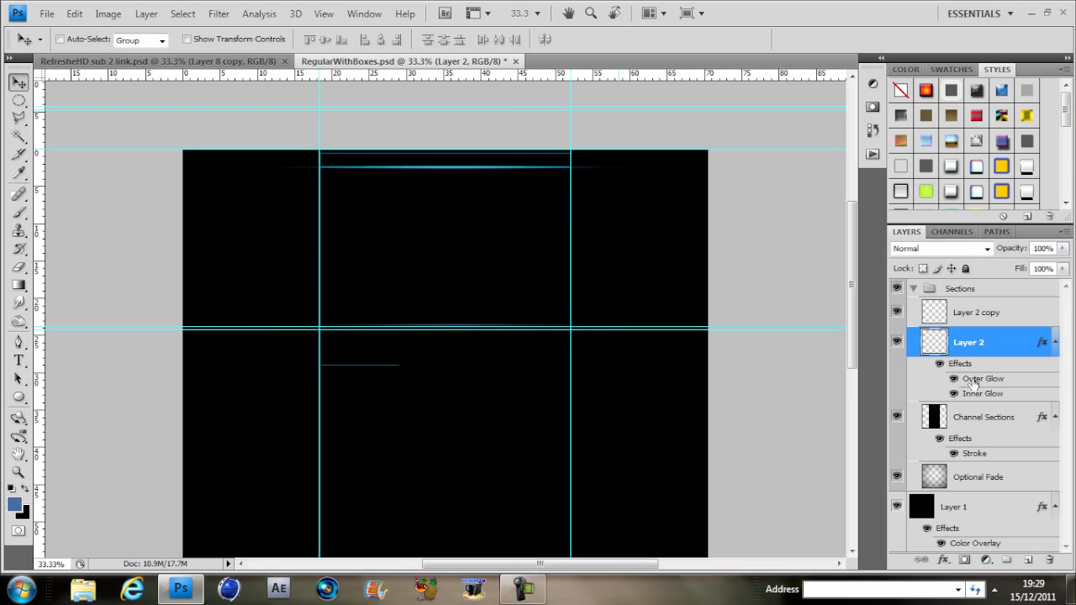
# Copy the glow style to Layer 2 copy and lower the line layers' opacity, the copy to 29%.
pyautogui.rightClick(1040, 341)
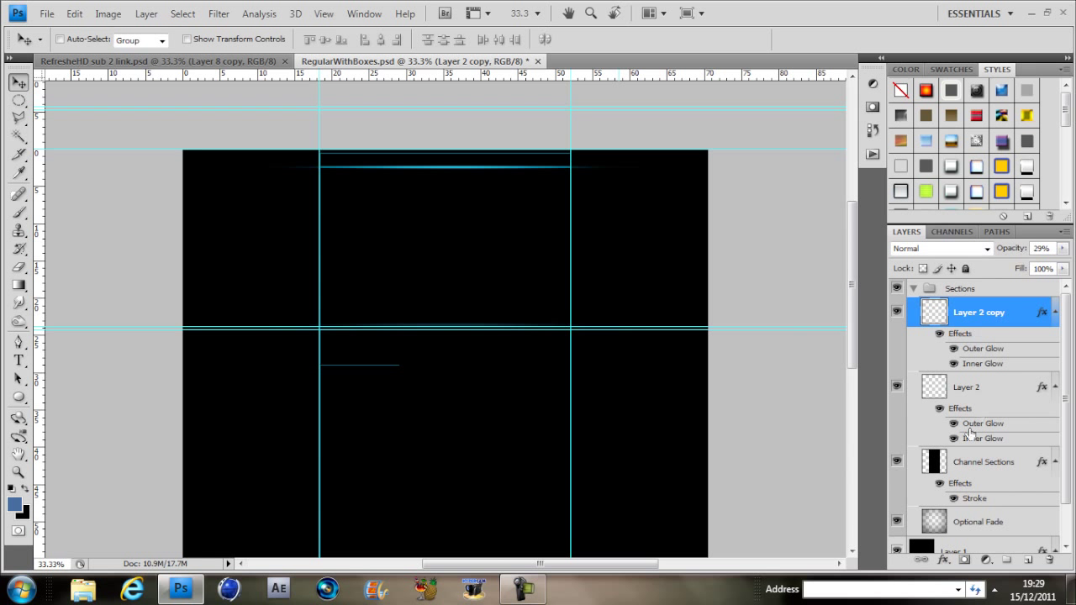
pyautogui.click(966, 386)
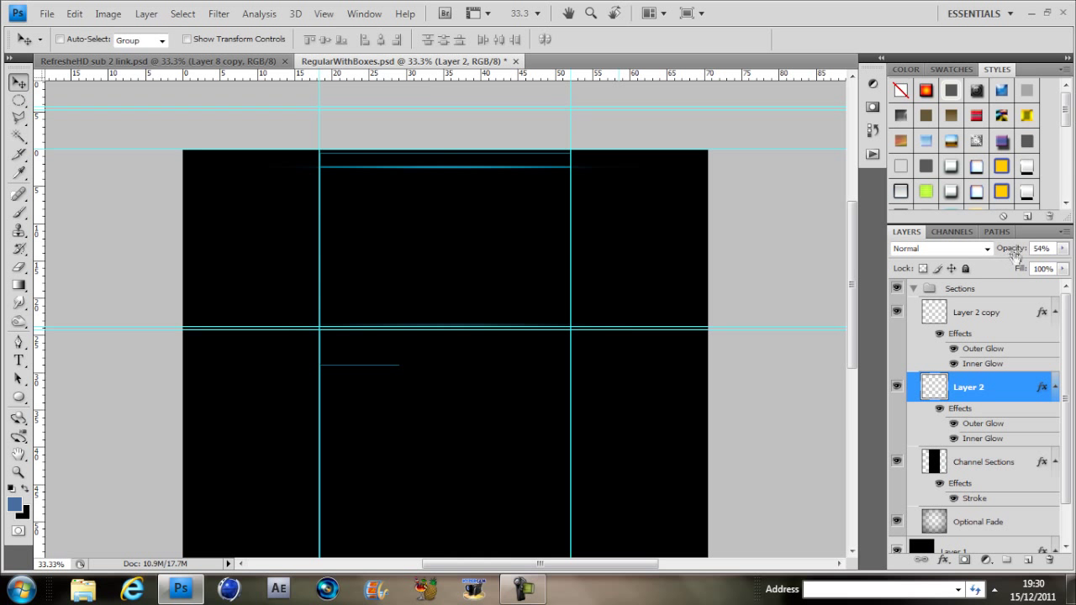
pyautogui.click(978, 311)
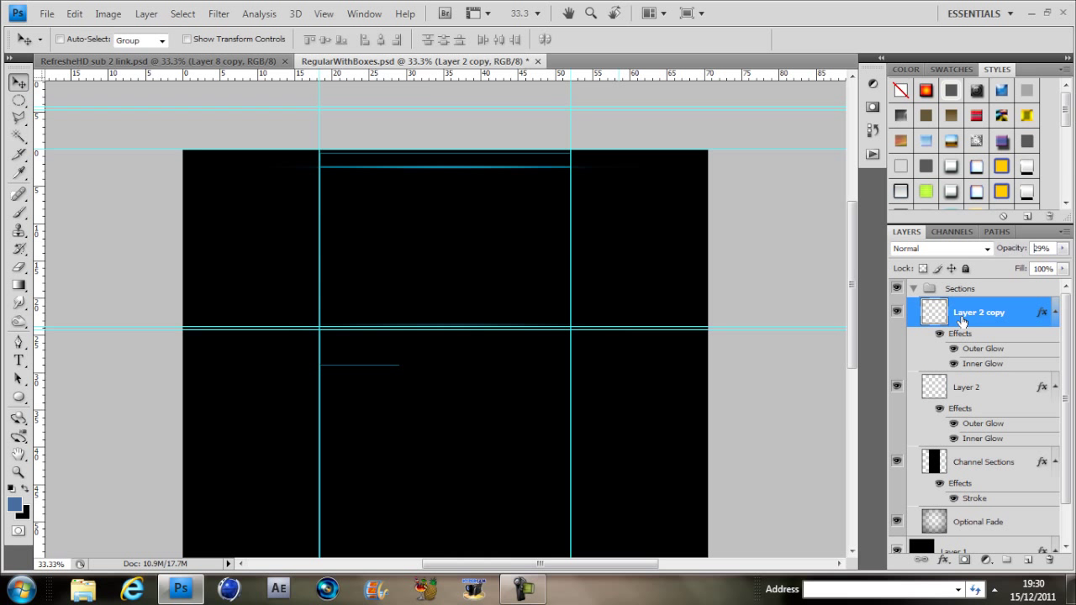
pyautogui.moveTo(575, 284)
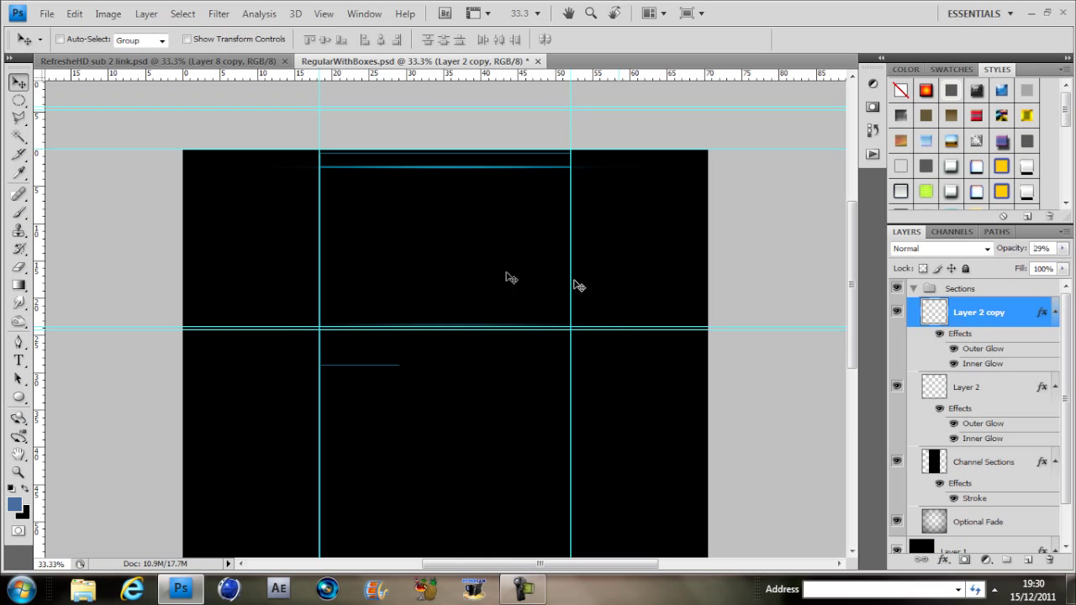
pyautogui.moveTo(330, 336)
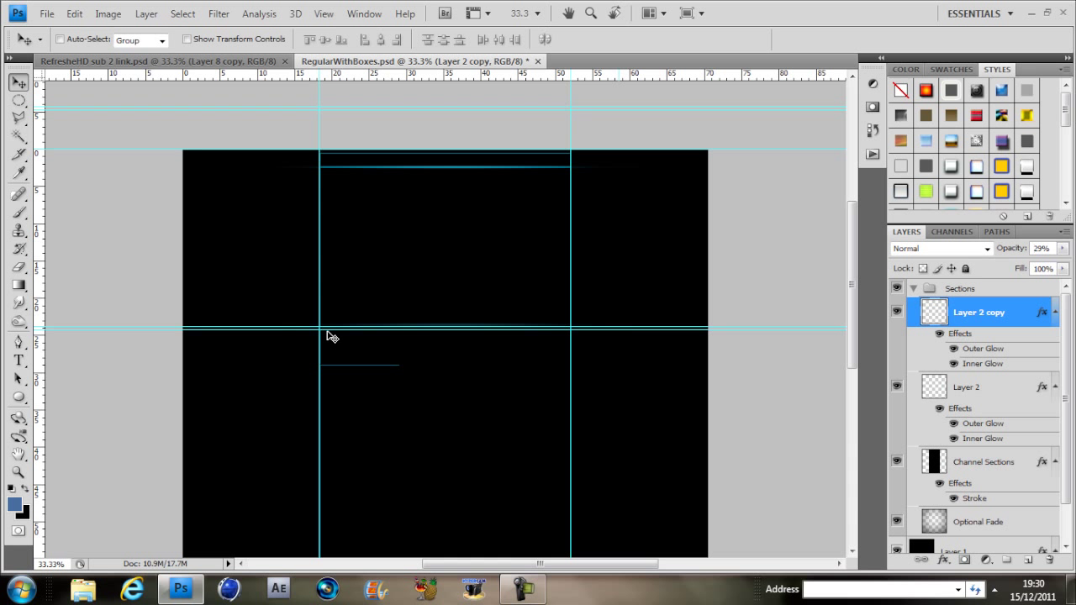
# Browse through Pictures > GFx > cinema 4d > pics and open the alpha solo logo image.
pyautogui.click(47, 14)
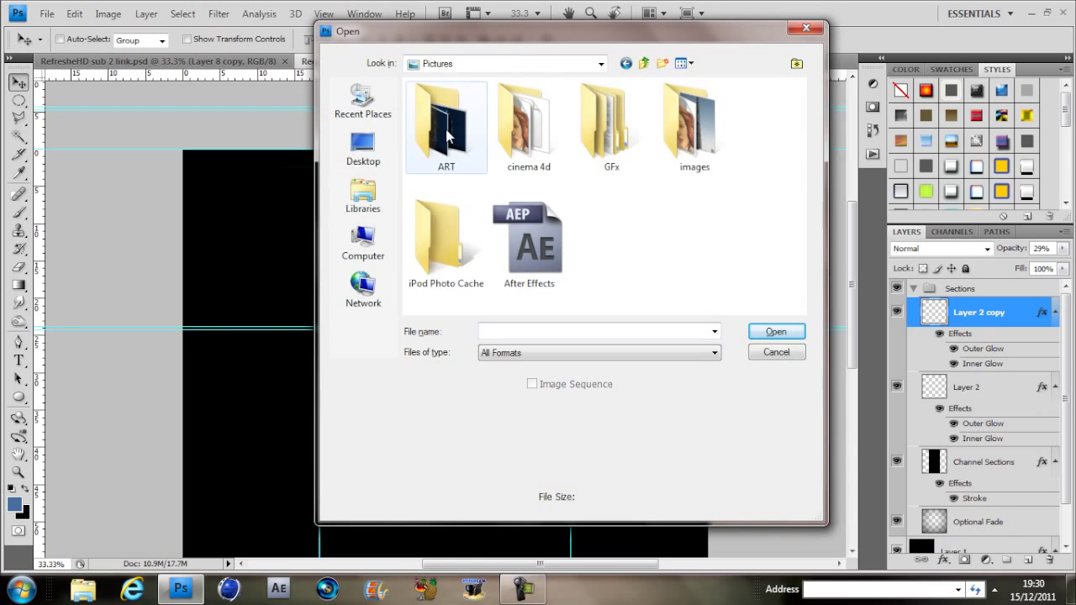
pyautogui.doubleClick(445, 121)
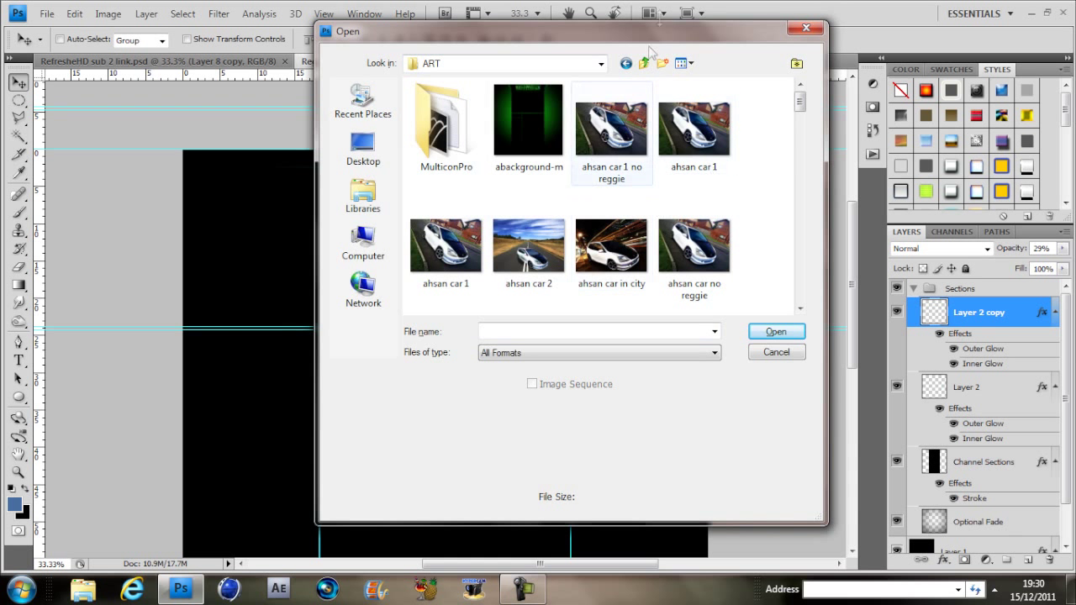
pyautogui.click(644, 64)
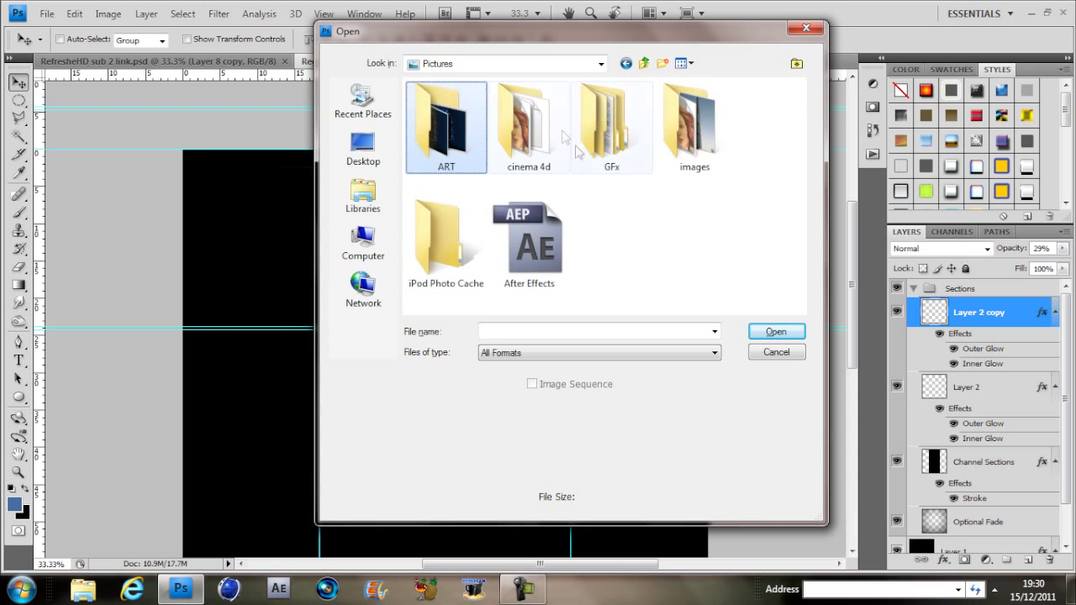
pyautogui.doubleClick(612, 126)
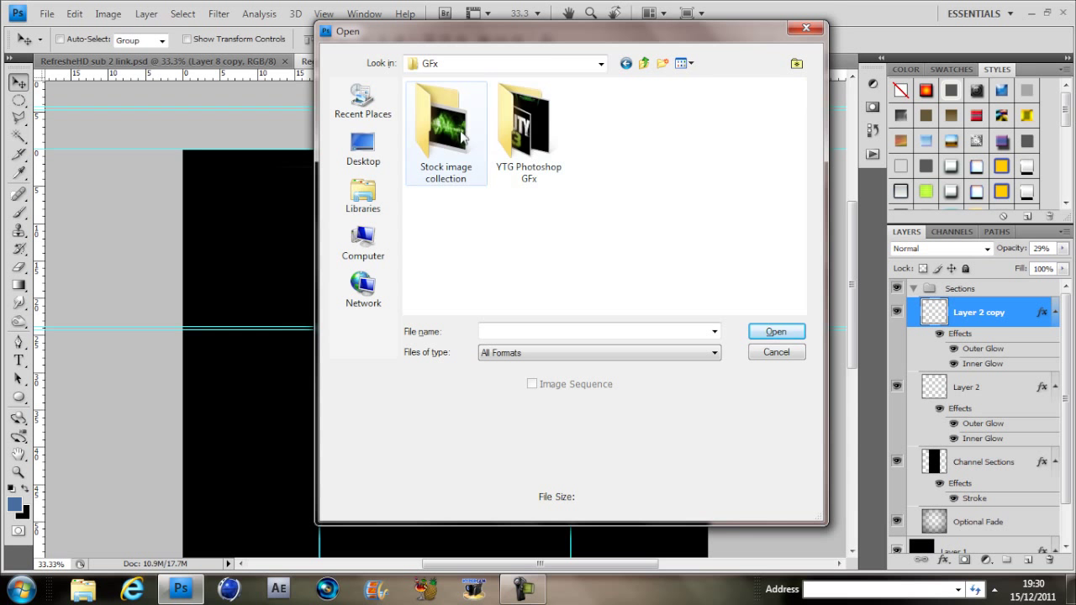
pyautogui.doubleClick(446, 126)
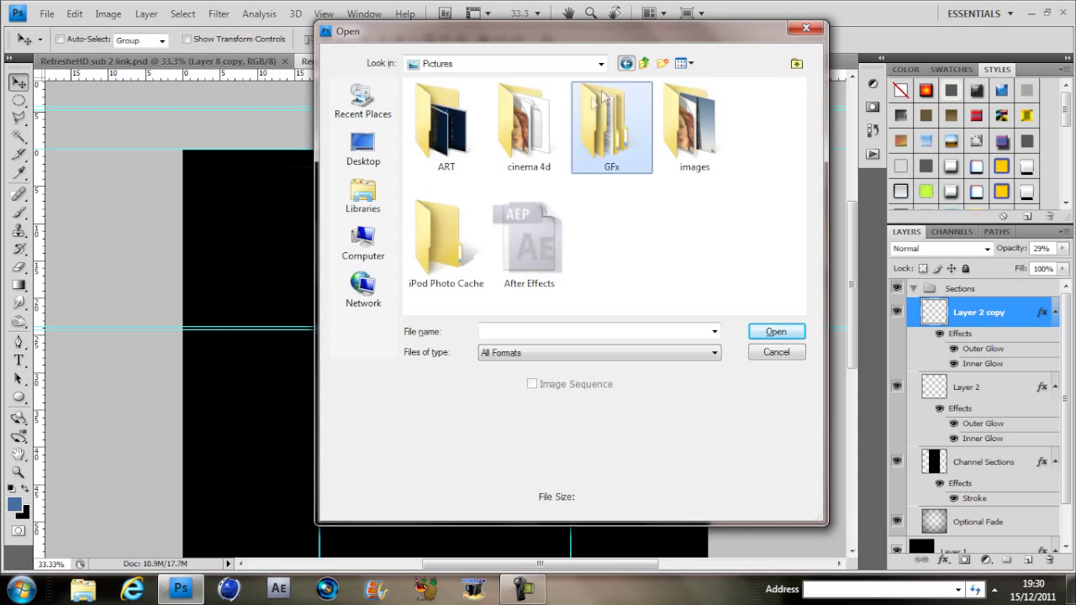
pyautogui.doubleClick(527, 126)
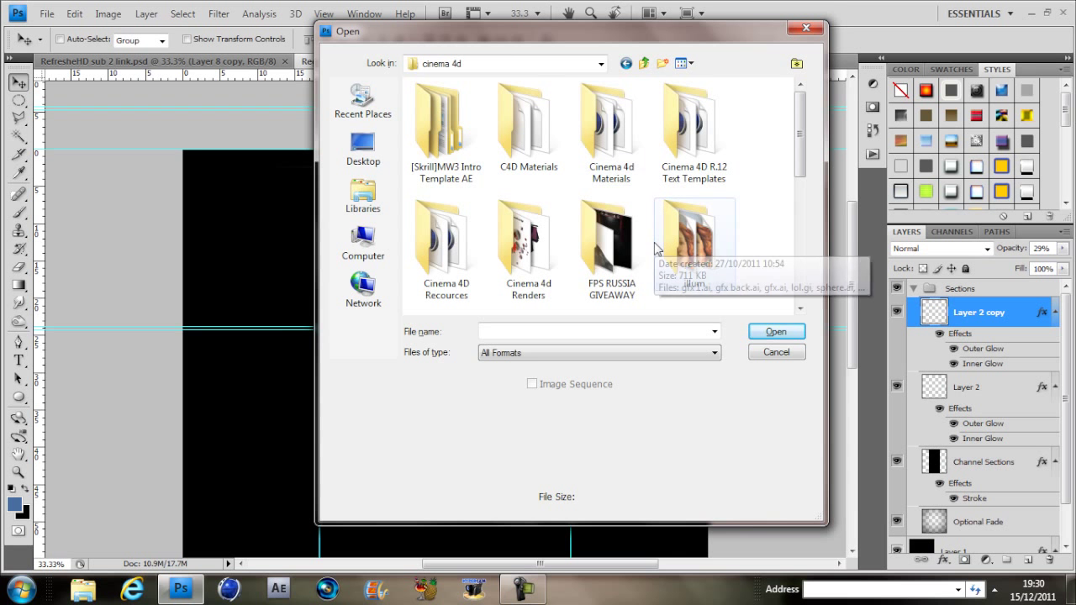
pyautogui.scroll(-3)
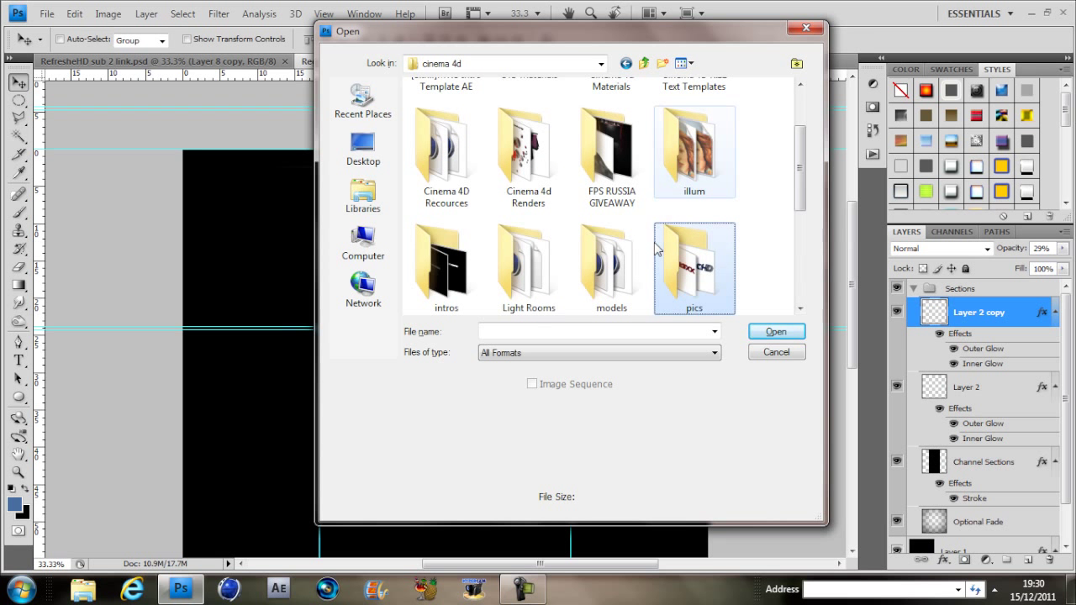
pyautogui.doubleClick(693, 267)
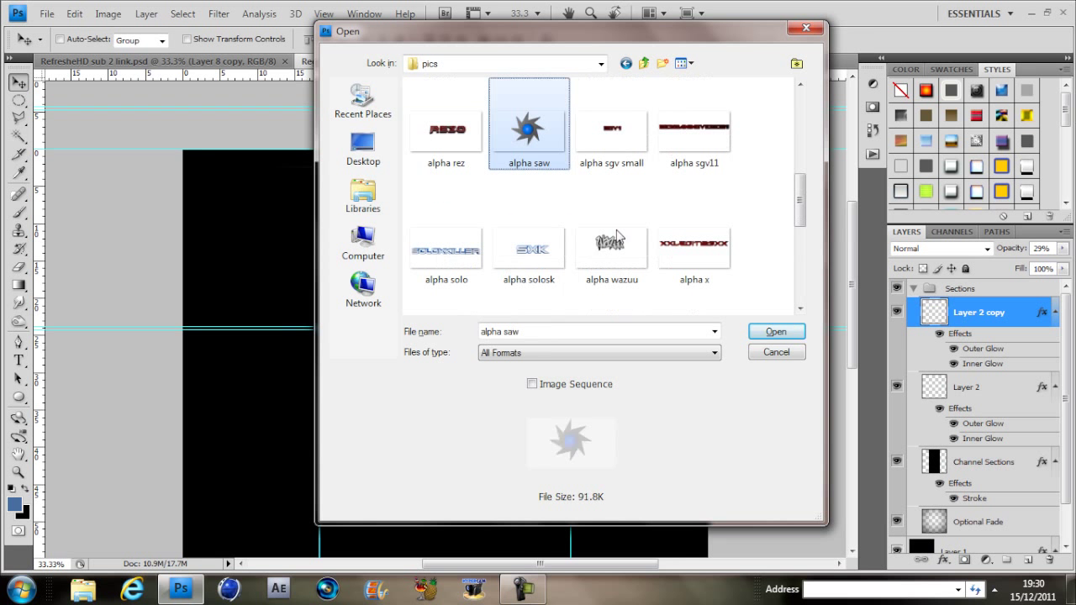
pyautogui.click(528, 244)
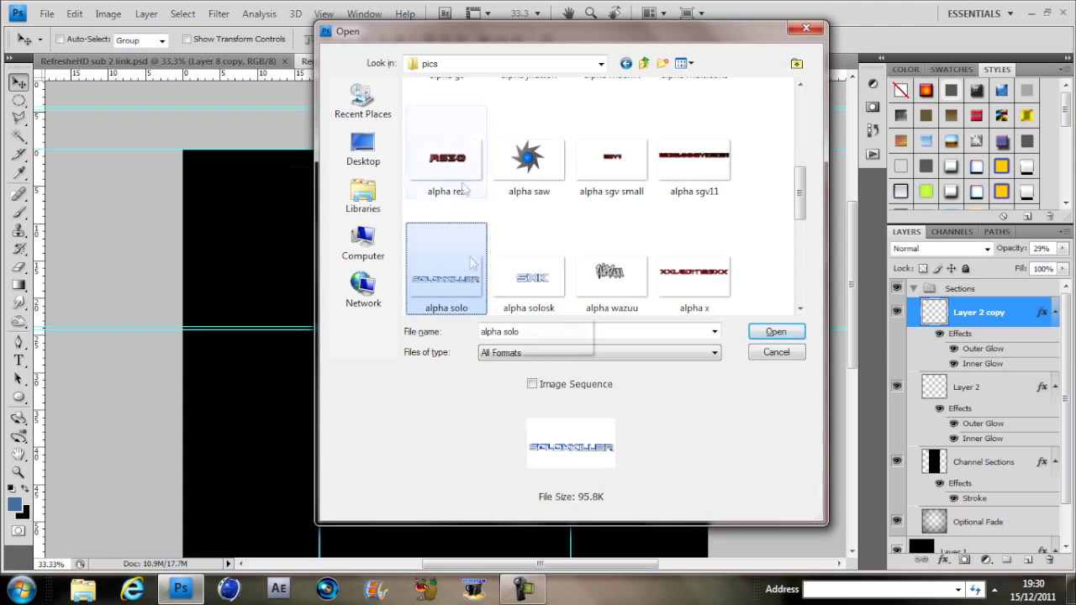
pyautogui.click(775, 331)
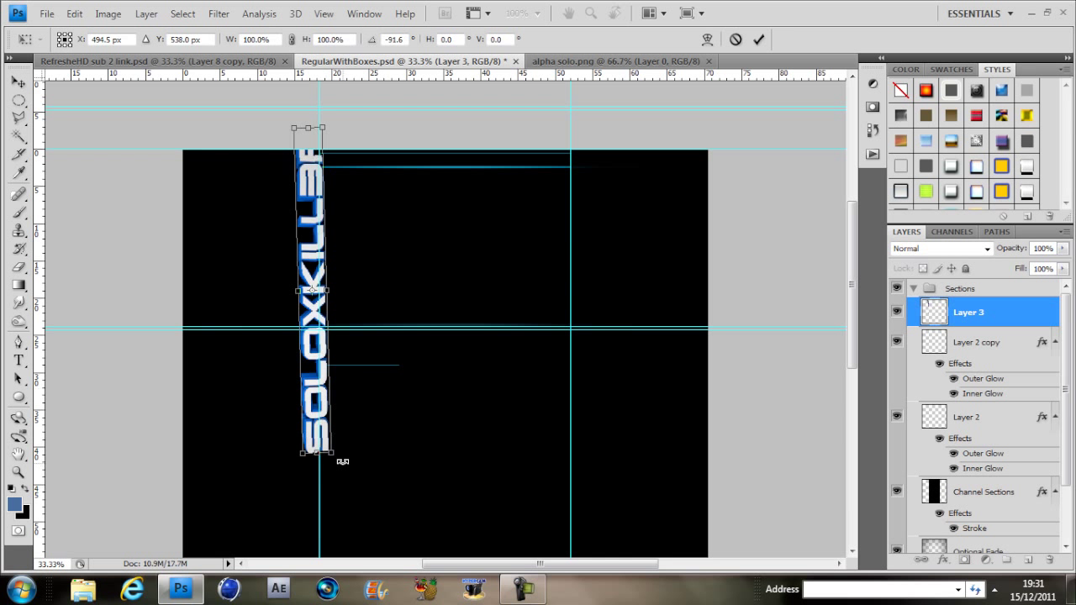
# Commit the rotated SOLOXKILLER text and move it into the left column.
pyautogui.click(757, 40)
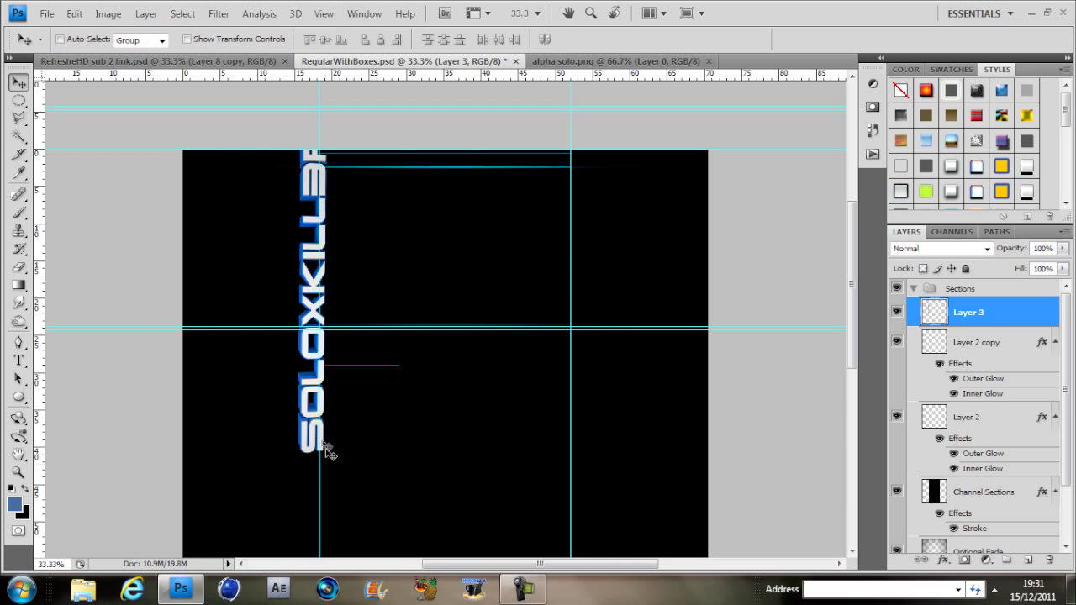
pyautogui.moveTo(326, 450); pyautogui.dragTo(300, 440)
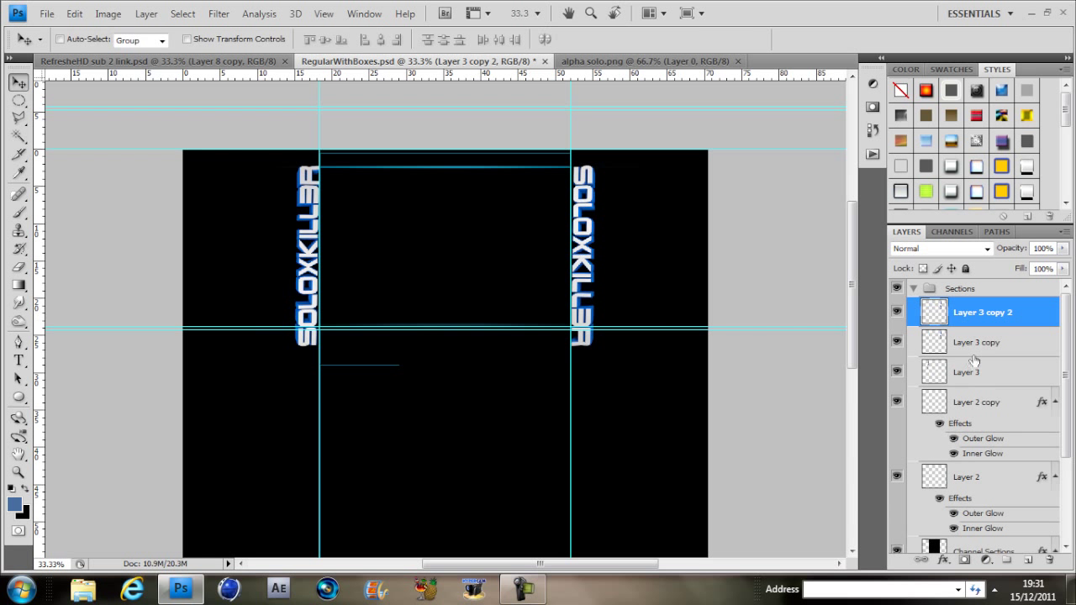
# Lower Layer 3 copy to about 20% opacity as a faded echo, then start opening a stock image.
pyautogui.click(975, 343)
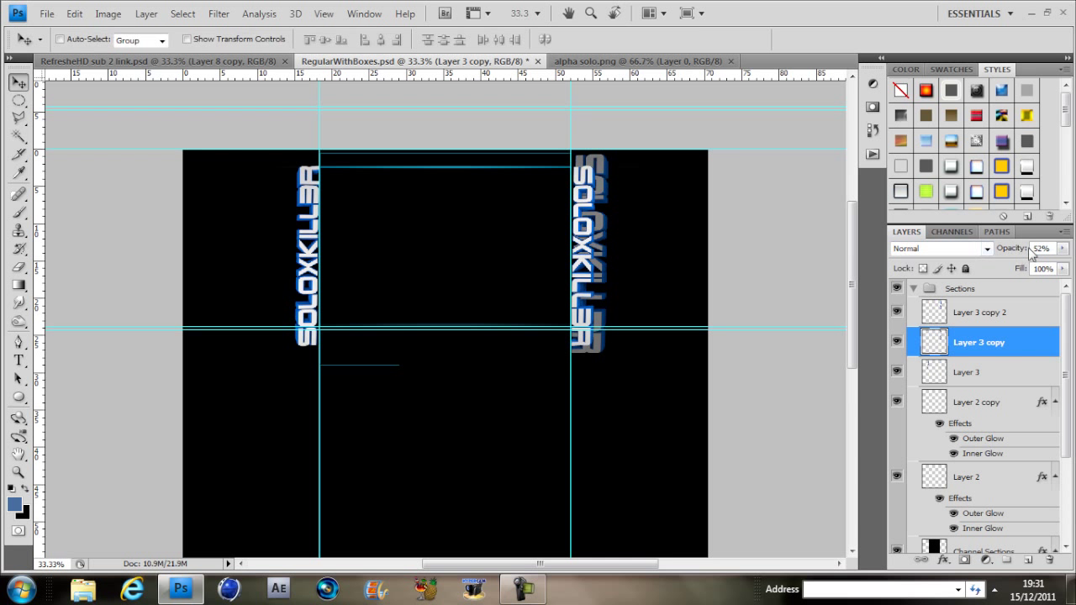
pyautogui.click(1041, 249)
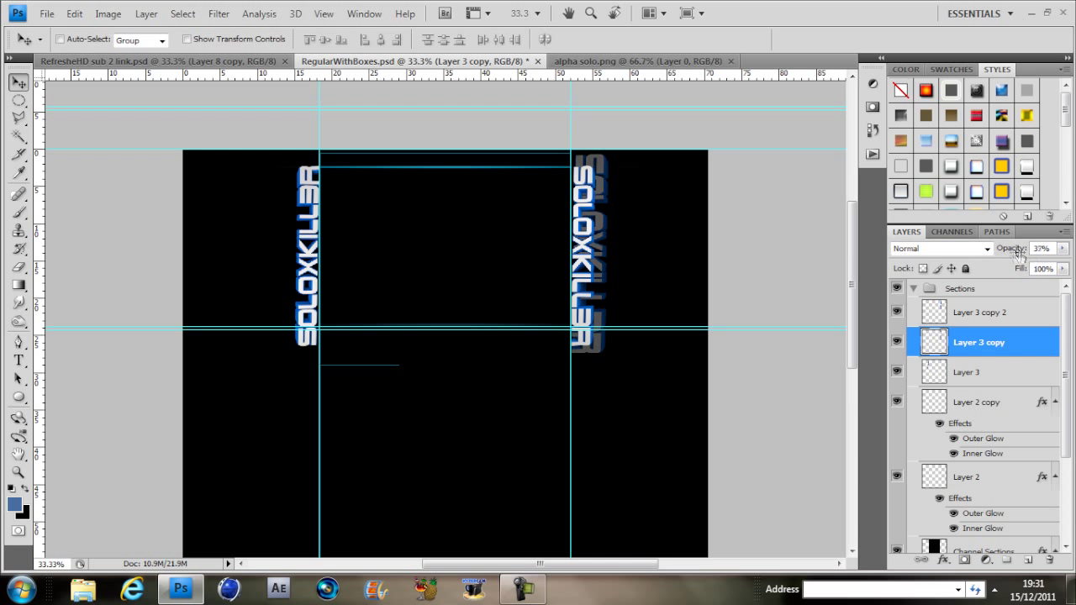
pyautogui.click(982, 311)
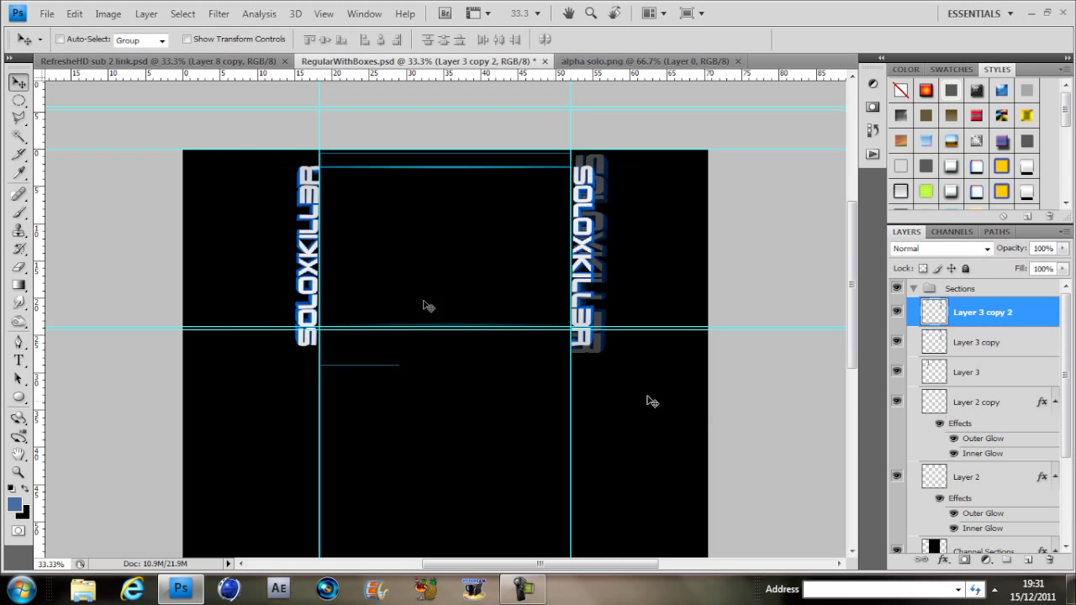
pyautogui.click(979, 342)
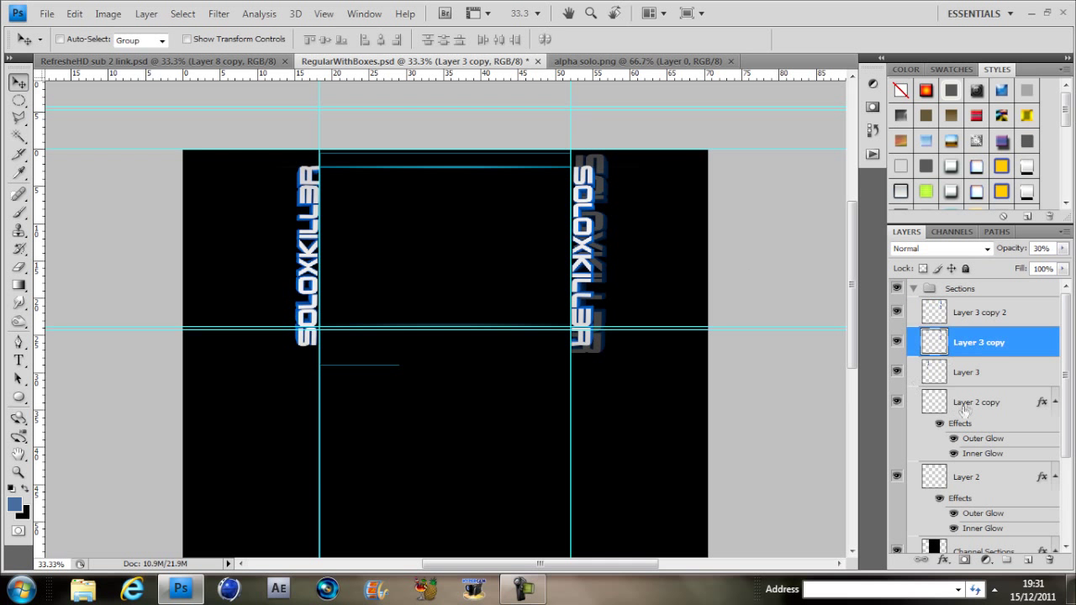
pyautogui.click(965, 371)
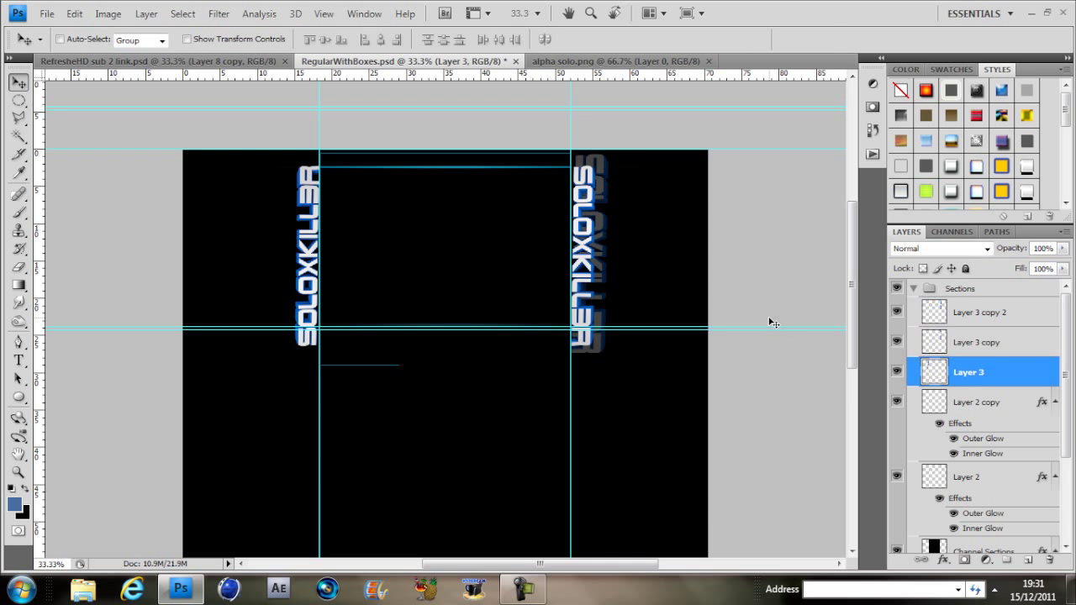
pyautogui.click(47, 14)
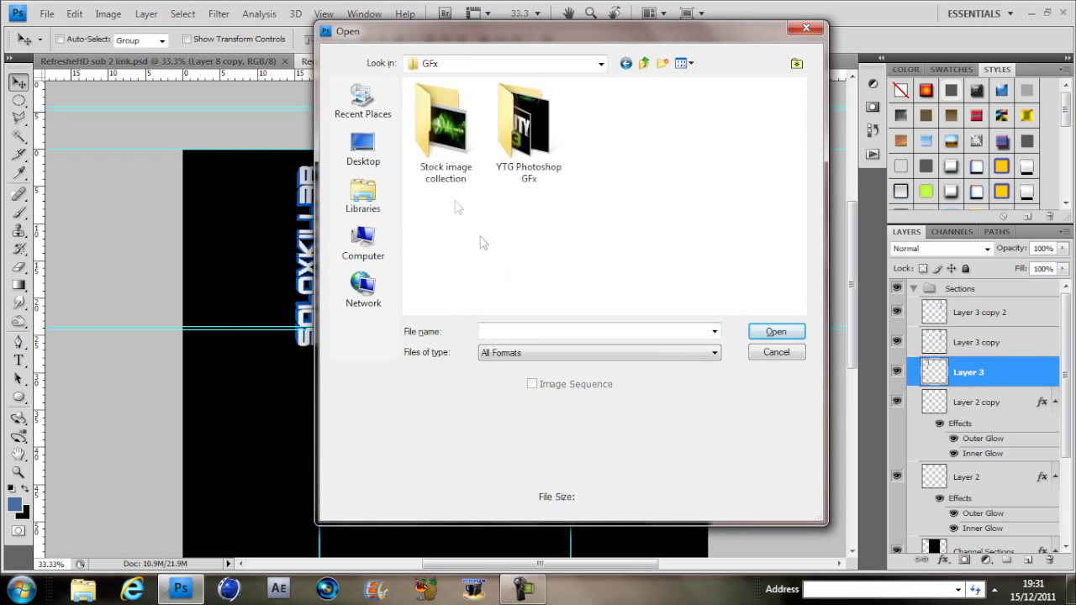
# Open the Avenger flare from Stock > a flares, convert it to a layer and set it to Screen blending.
pyautogui.doubleClick(443, 124)
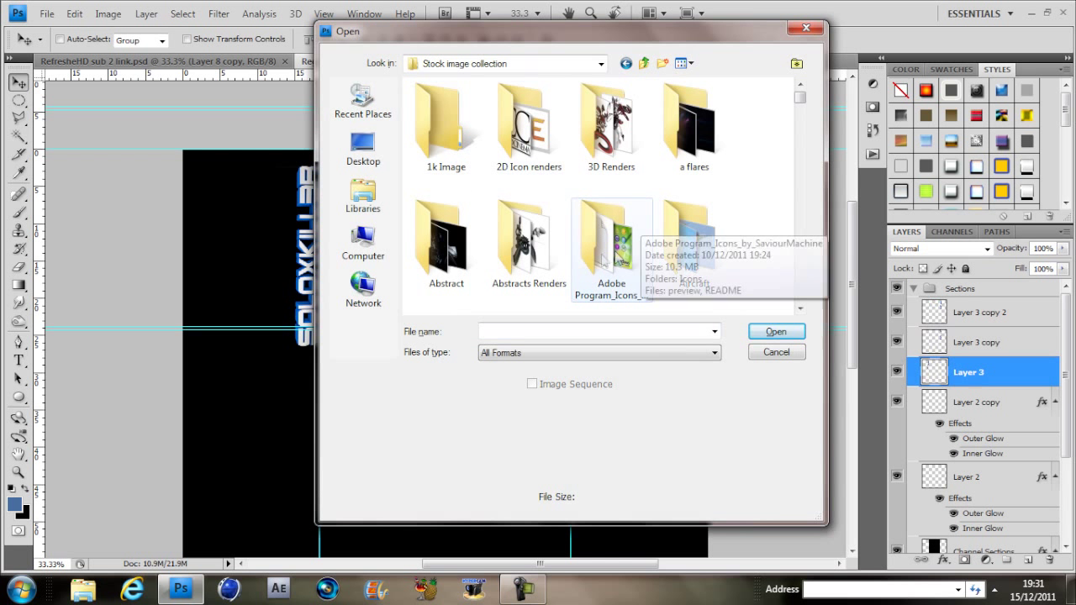
pyautogui.doubleClick(693, 126)
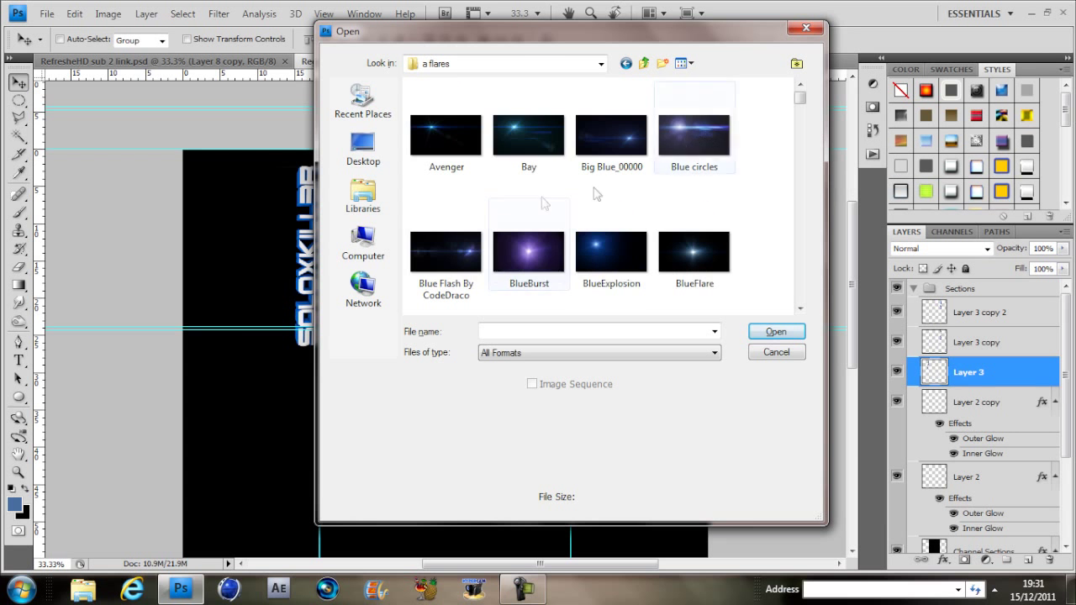
pyautogui.click(773, 351)
pyautogui.write('iugh')
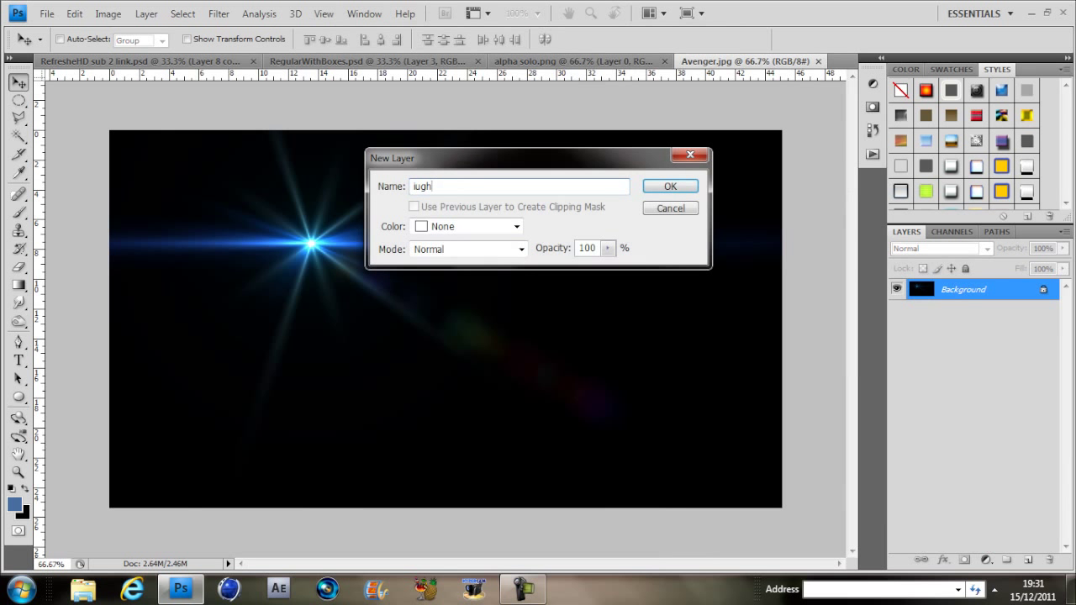
pyautogui.click(669, 185)
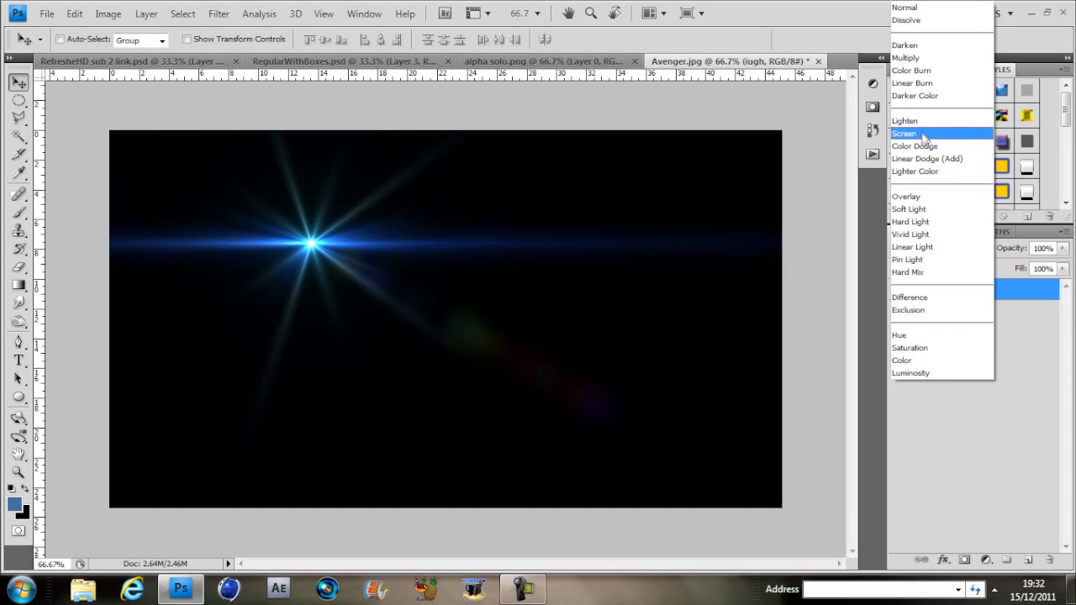
pyautogui.click(904, 133)
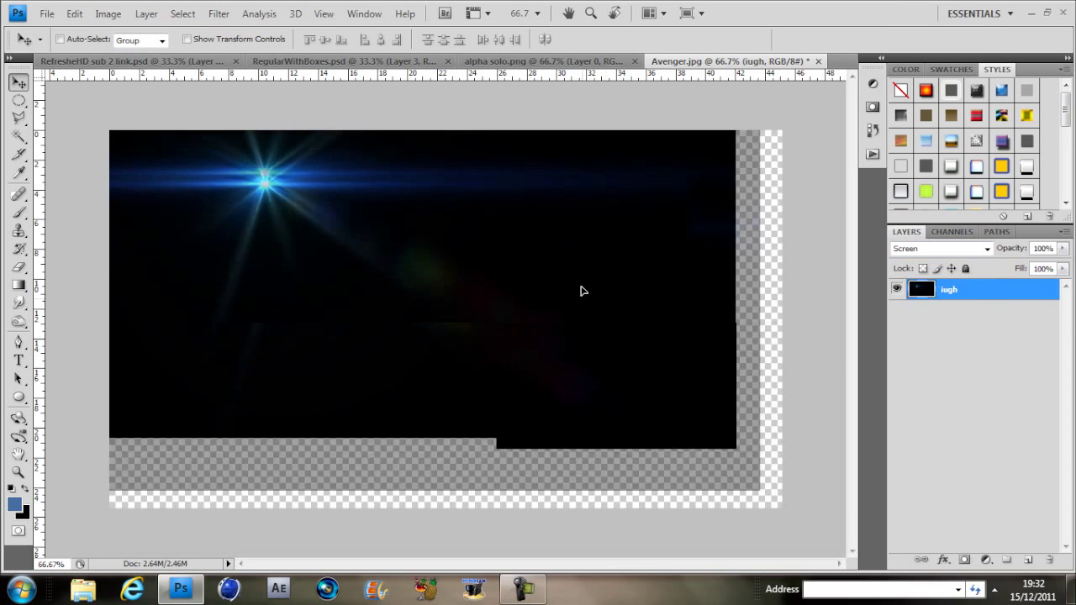
pyautogui.click(345, 60)
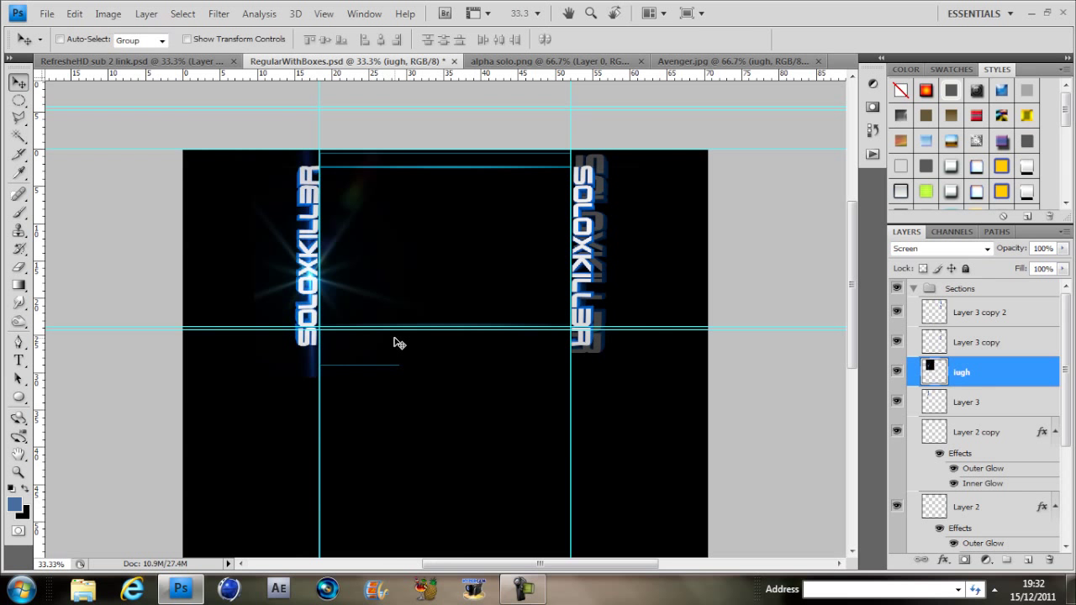
# Select the Brush tool on the iugh flare layer over the left text.
pyautogui.click(18, 268)
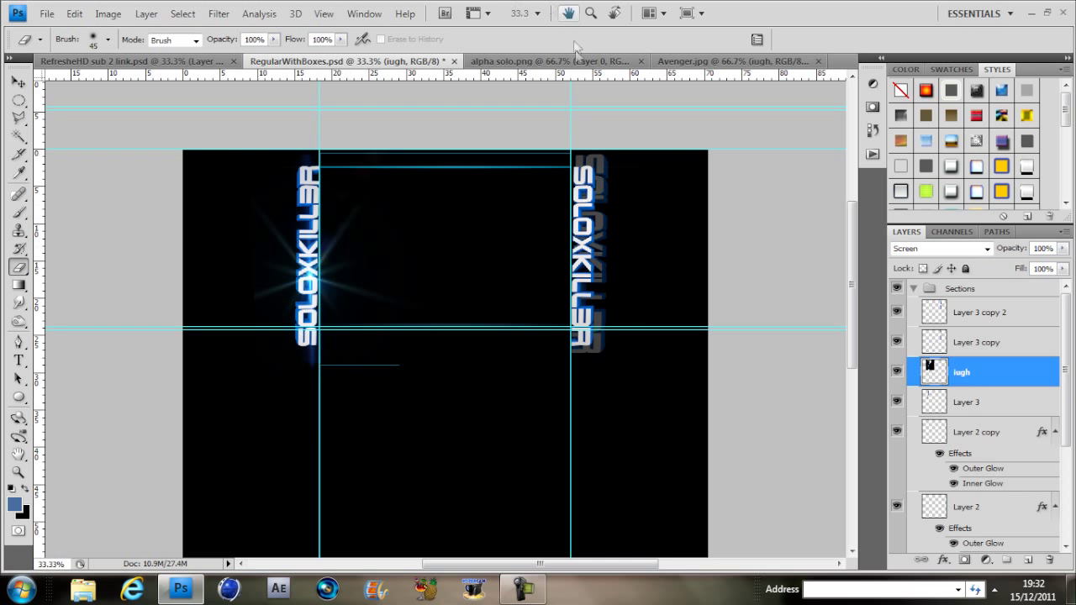
pyautogui.moveTo(181, 65)
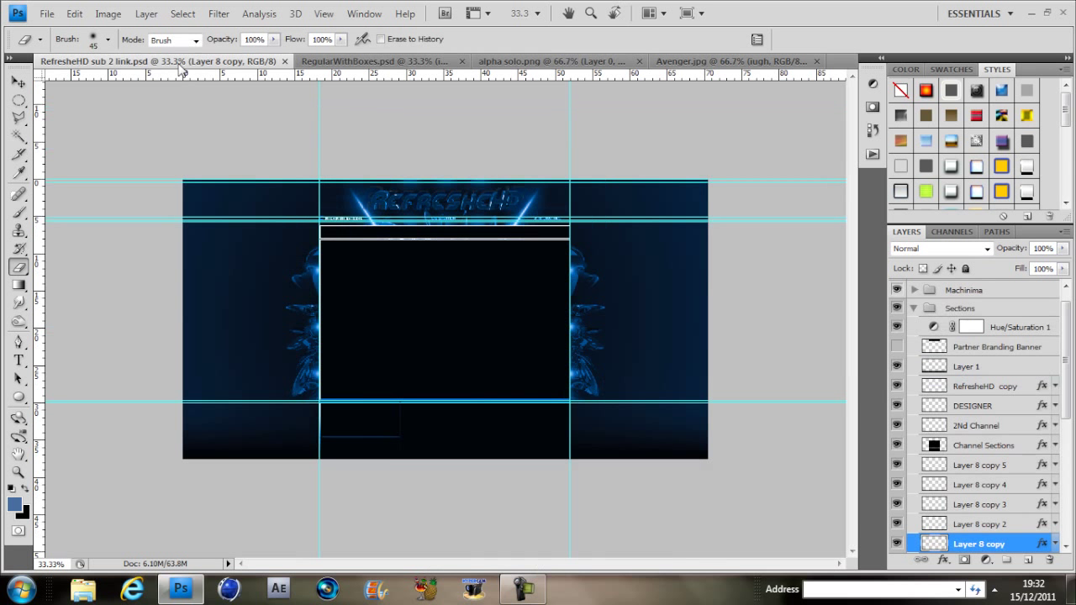
pyautogui.moveTo(181, 70)
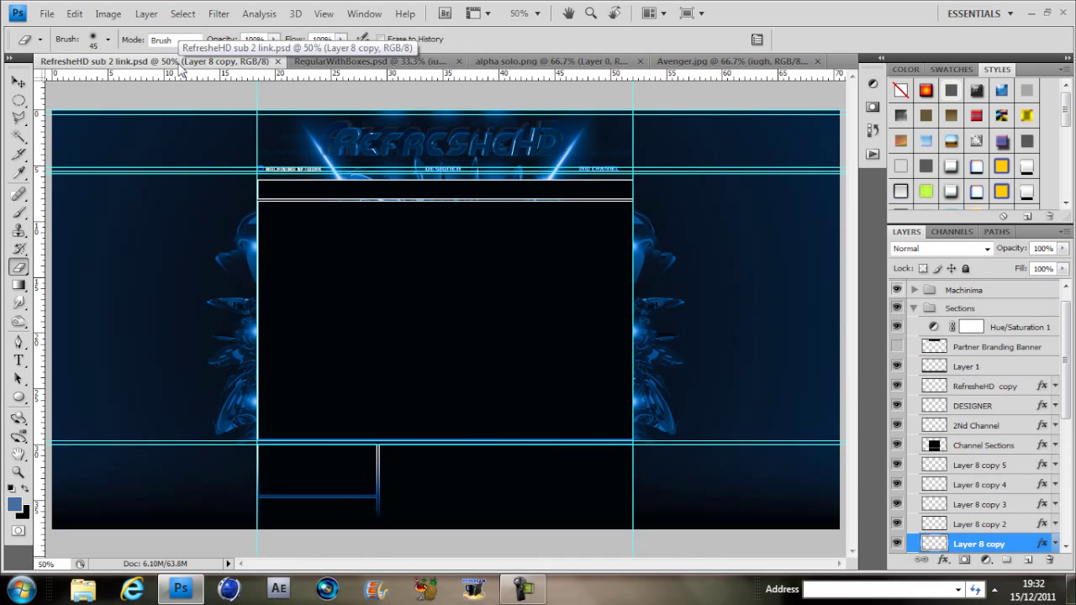
pyautogui.moveTo(501, 265)
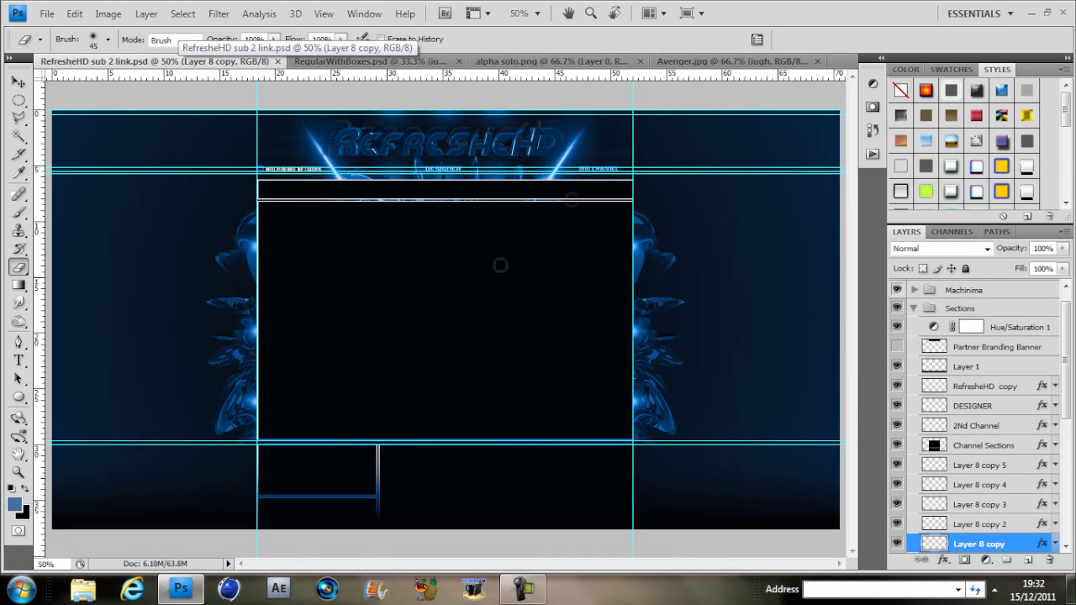
pyautogui.moveTo(304, 191)
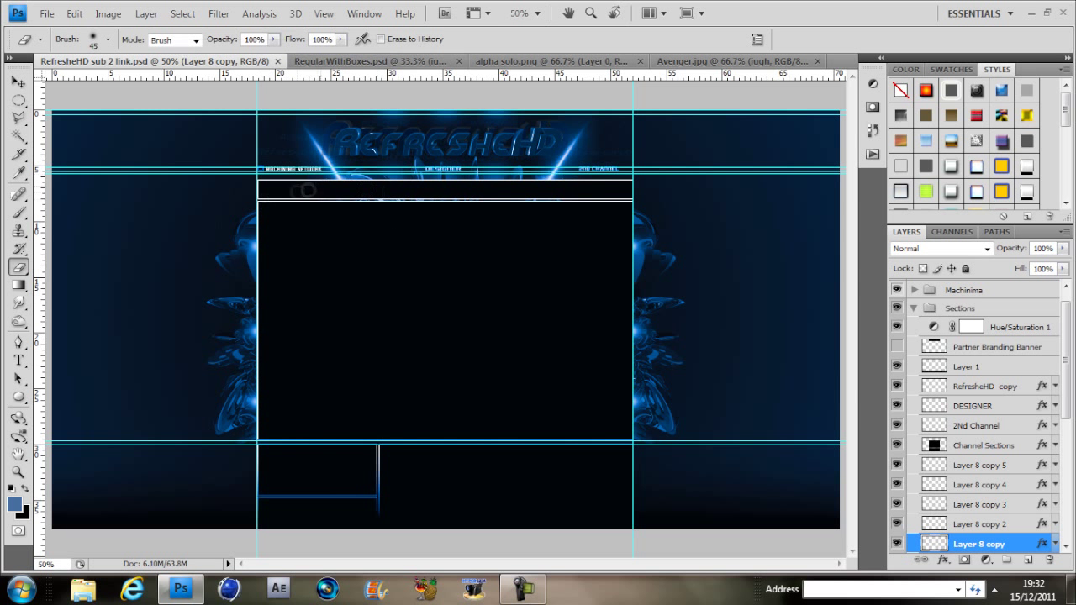